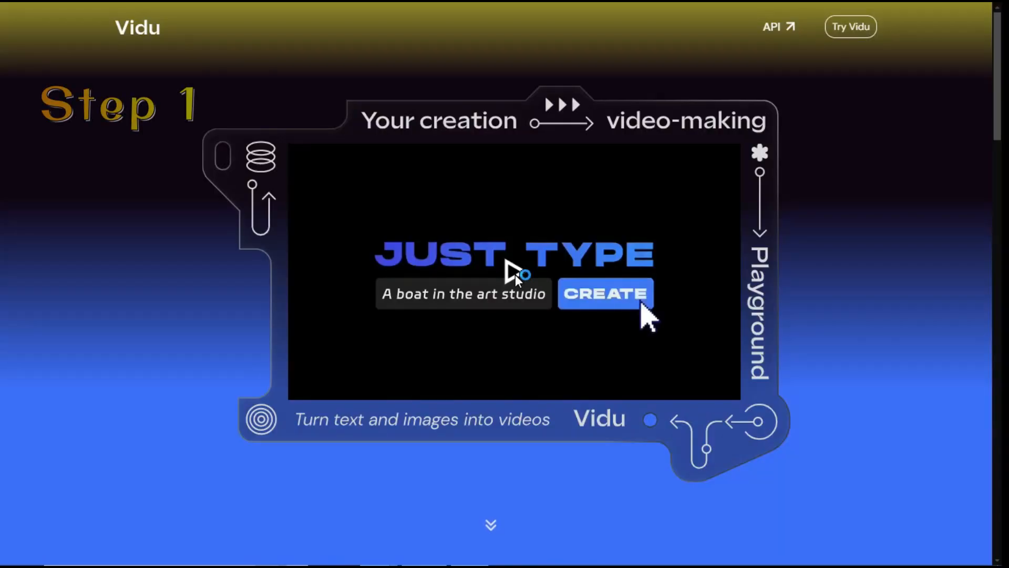
- Enter Vidu from the landing page and sign in with Google to the Create Video workspace
{"action": "left_click", "coordinate": [604, 293]}
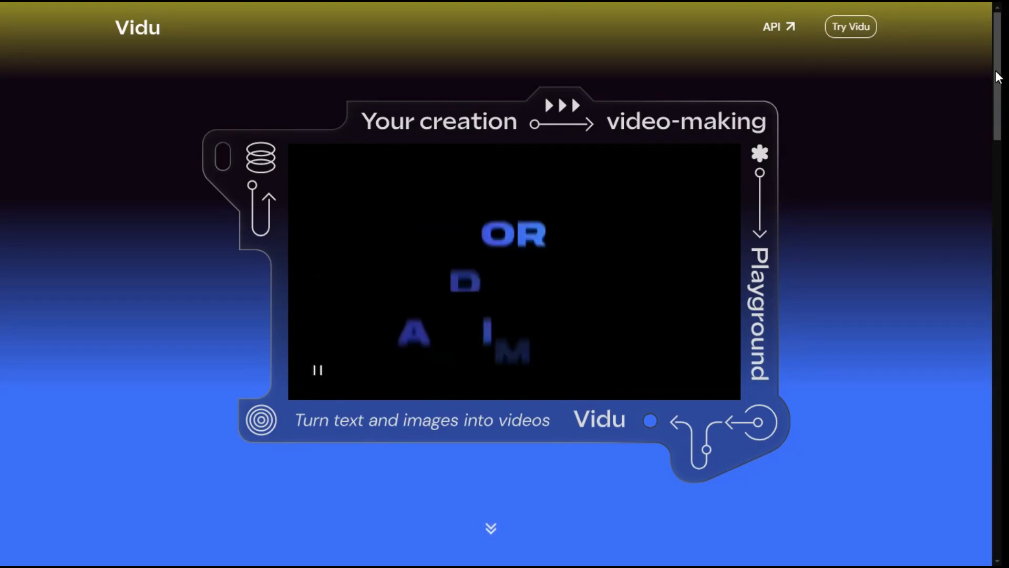
{"action": "scroll", "scroll_direction": "down", "scroll_amount": 3}
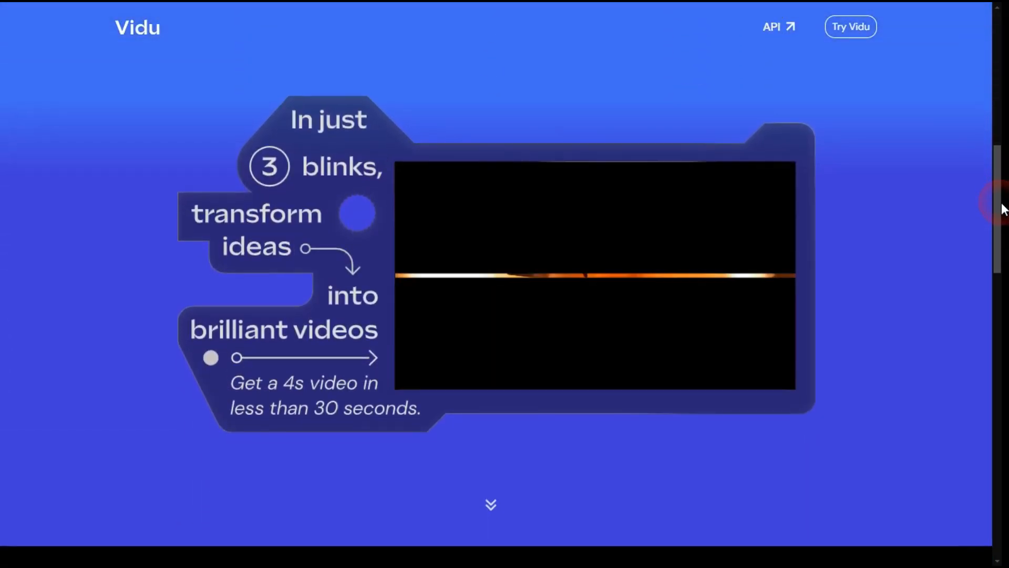
{"action": "scroll", "scroll_direction": "down", "scroll_amount": 3}
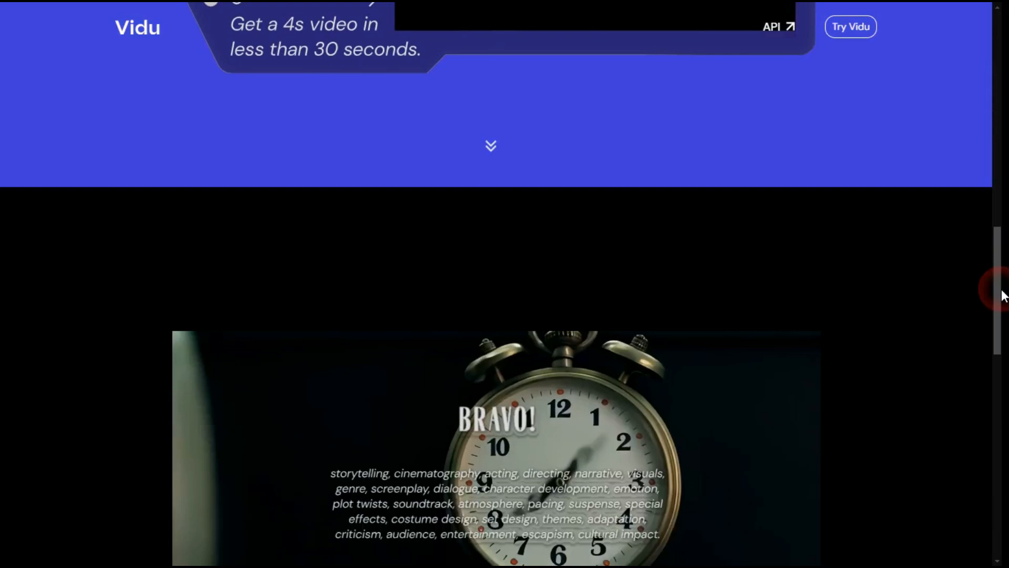
{"action": "scroll", "scroll_direction": "down", "scroll_amount": 3}
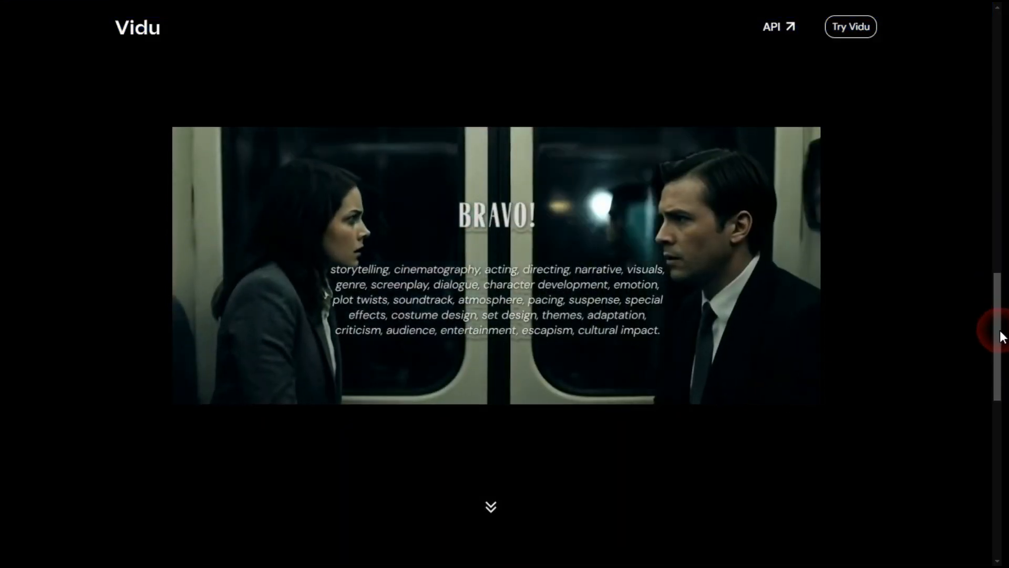
{"action": "scroll", "scroll_direction": "down", "scroll_amount": 3}
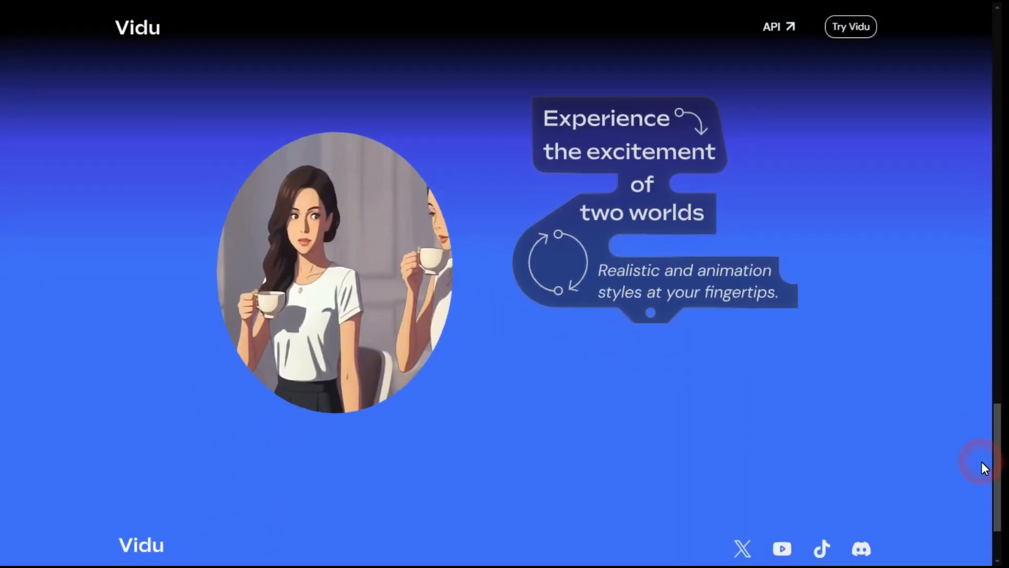
{"action": "scroll", "scroll_direction": "down", "scroll_amount": 3}
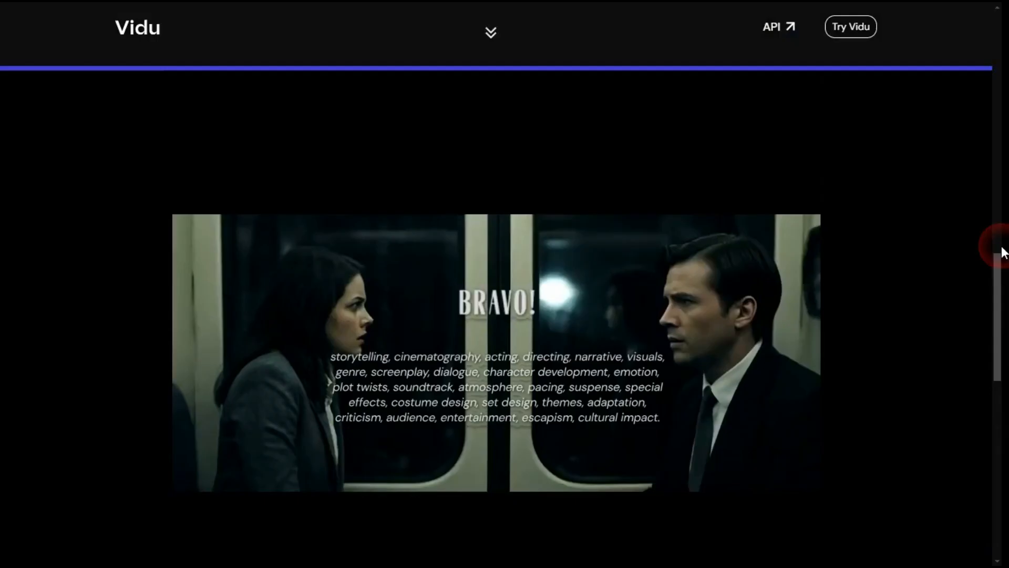
{"action": "left_click", "coordinate": [850, 27]}
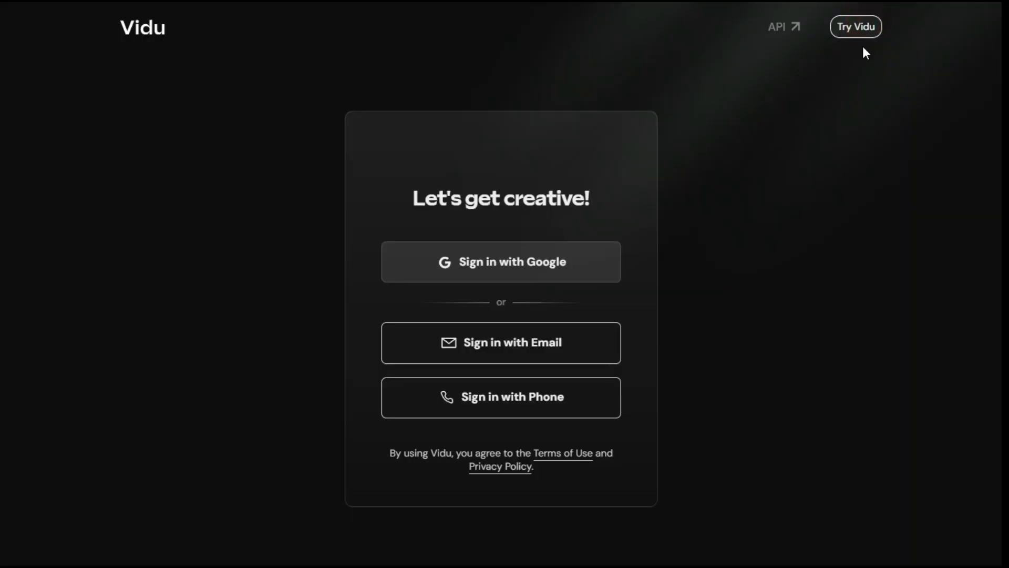
{"action": "left_click", "coordinate": [500, 342]}
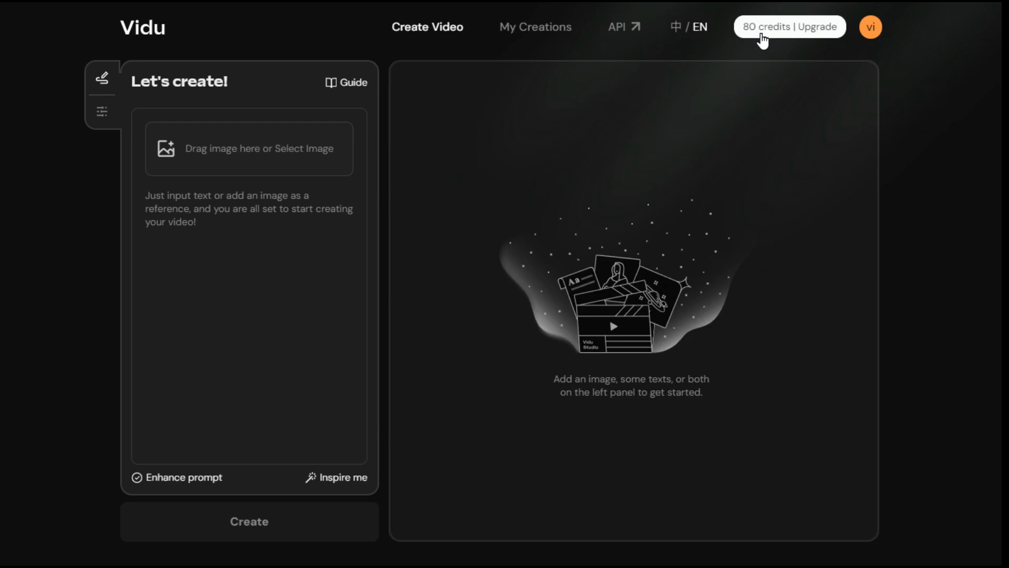
{"action": "left_click", "coordinate": [789, 26]}
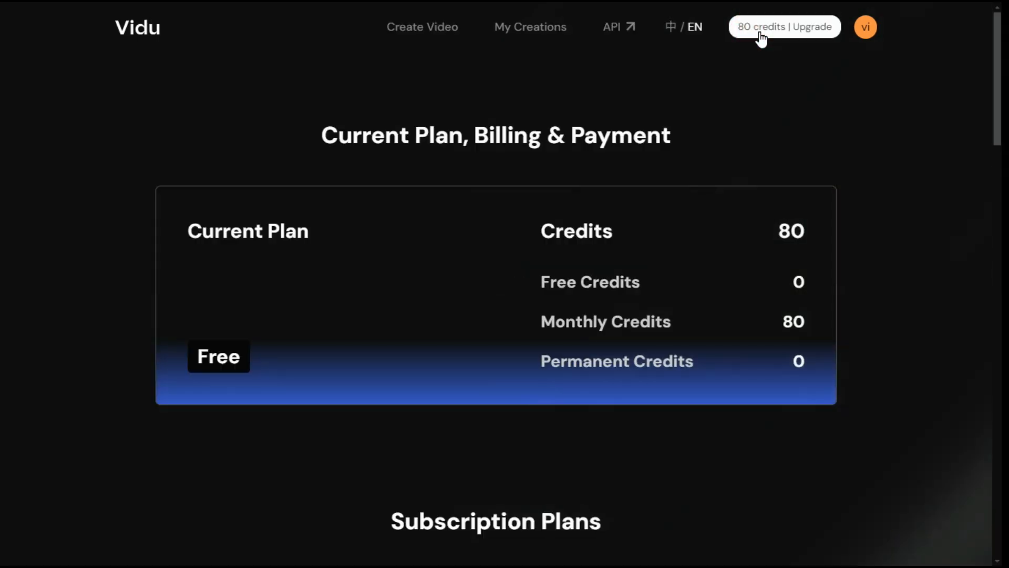
{"action": "mouse_move", "coordinate": [873, 294]}
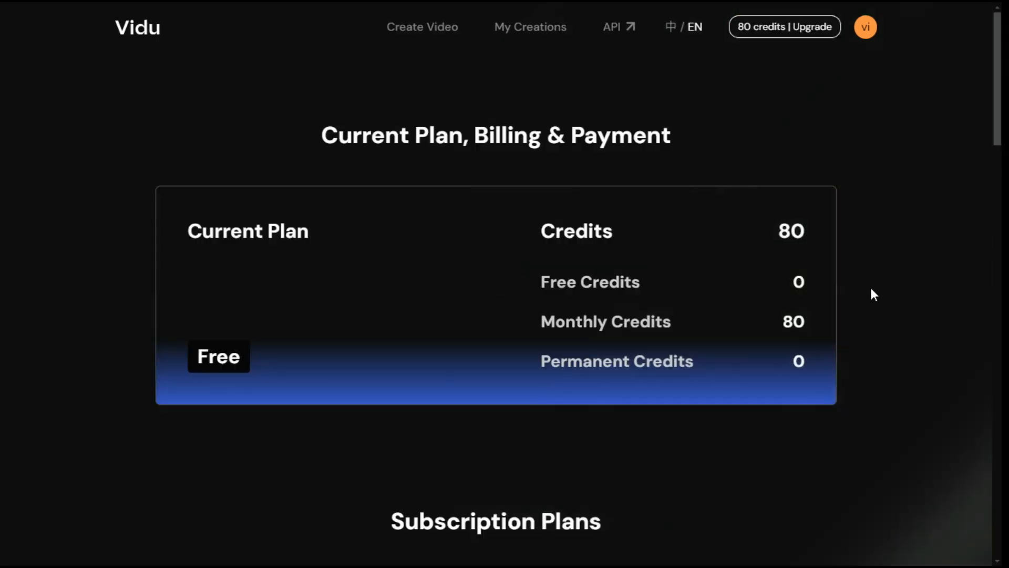
{"action": "scroll", "scroll_direction": "down", "scroll_amount": 3}
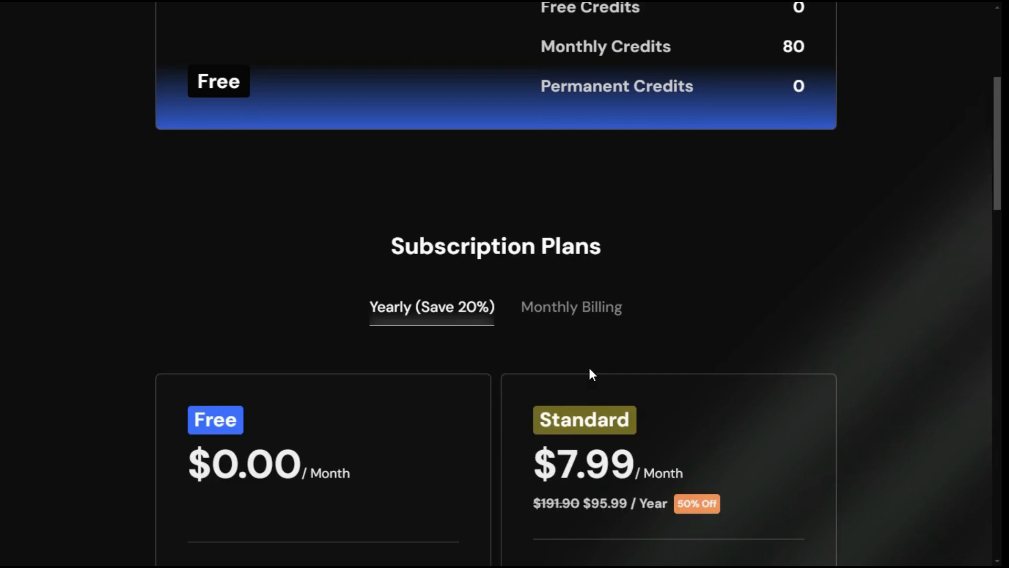
{"action": "scroll", "scroll_direction": "down", "scroll_amount": 3}
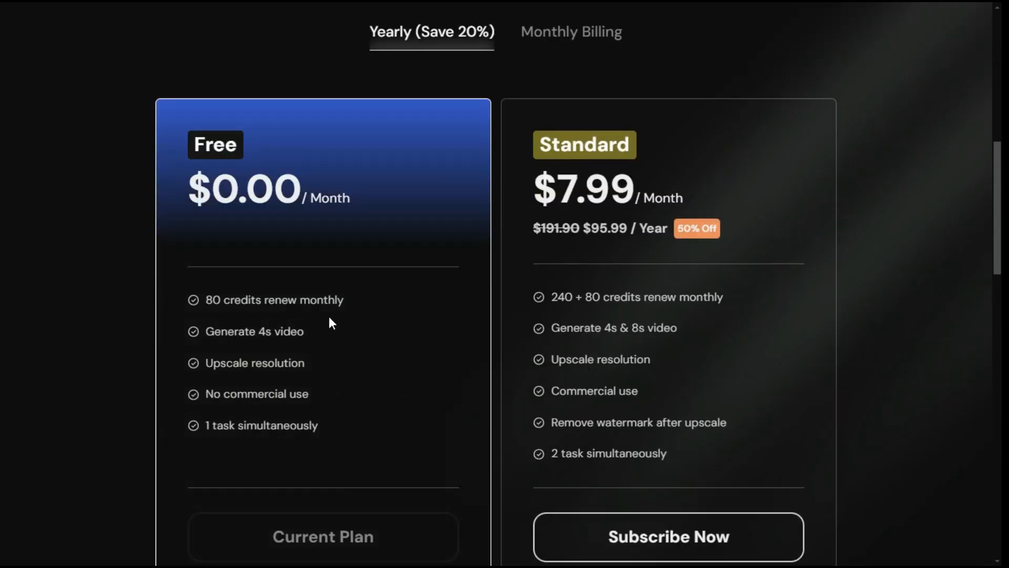
{"action": "mouse_move", "coordinate": [305, 382]}
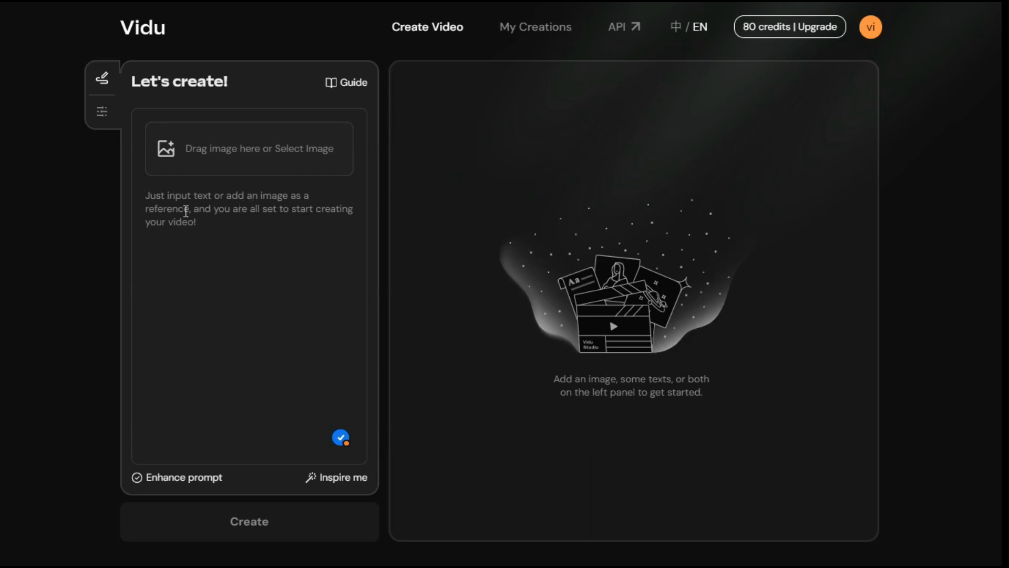
- Enter the prompt 'A beautiful girl working on Laptop in office' and show the style settings
{"action": "left_click", "coordinate": [158, 237]}
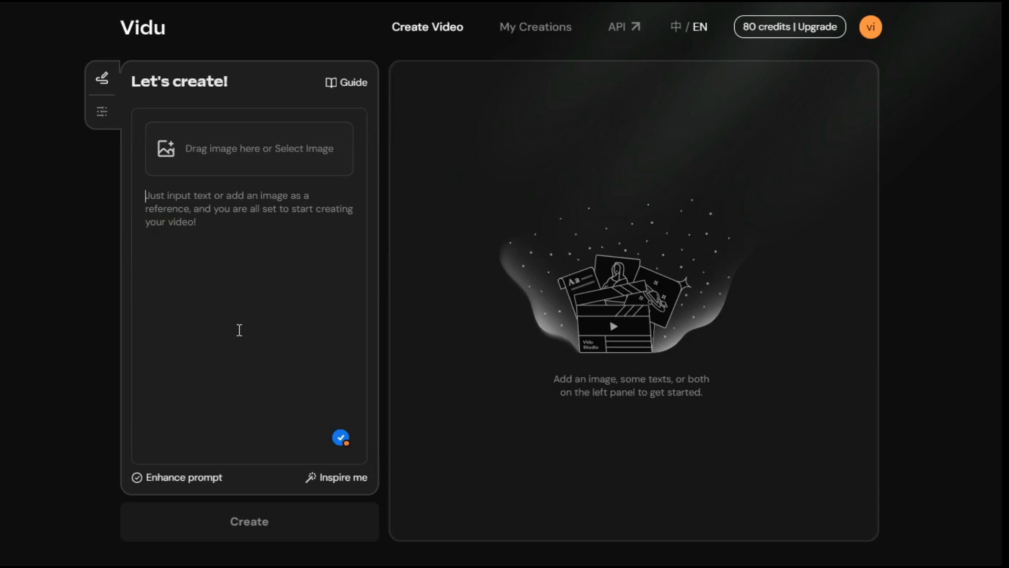
{"action": "left_click", "coordinate": [336, 478]}
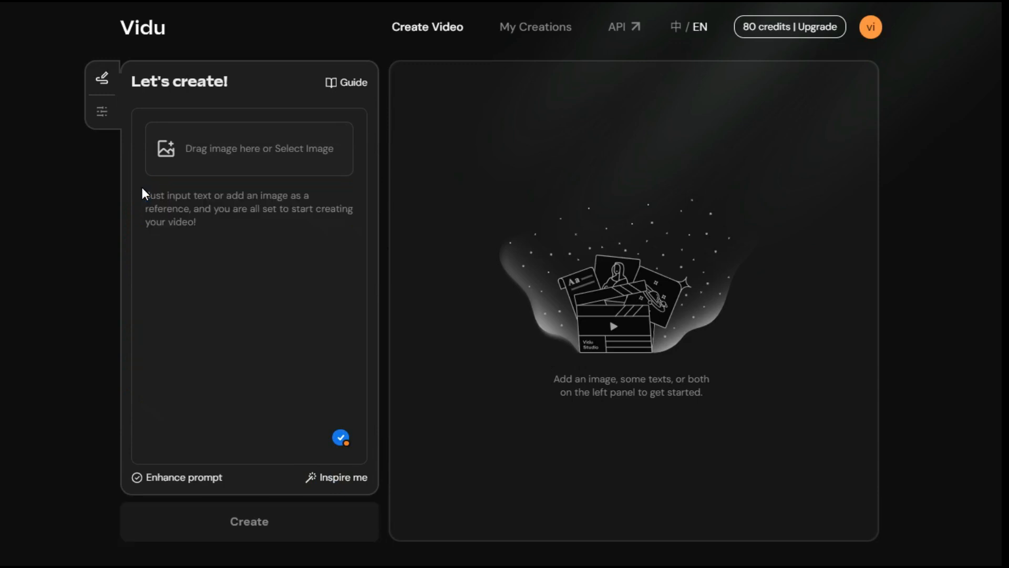
{"action": "type", "text": "A beautiful girl working on Laptop in office"}
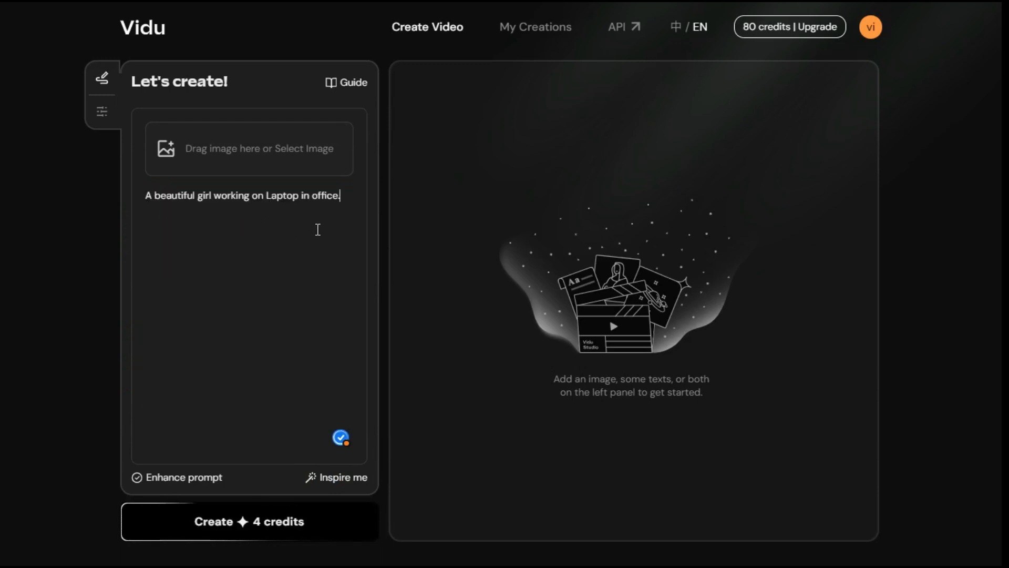
{"action": "mouse_move", "coordinate": [178, 479]}
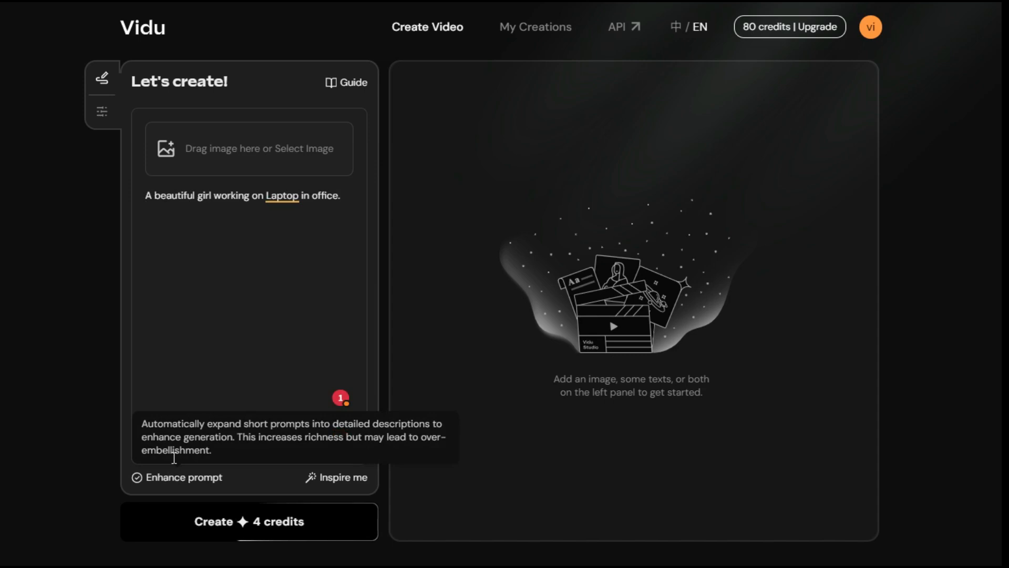
{"action": "left_click", "coordinate": [101, 112]}
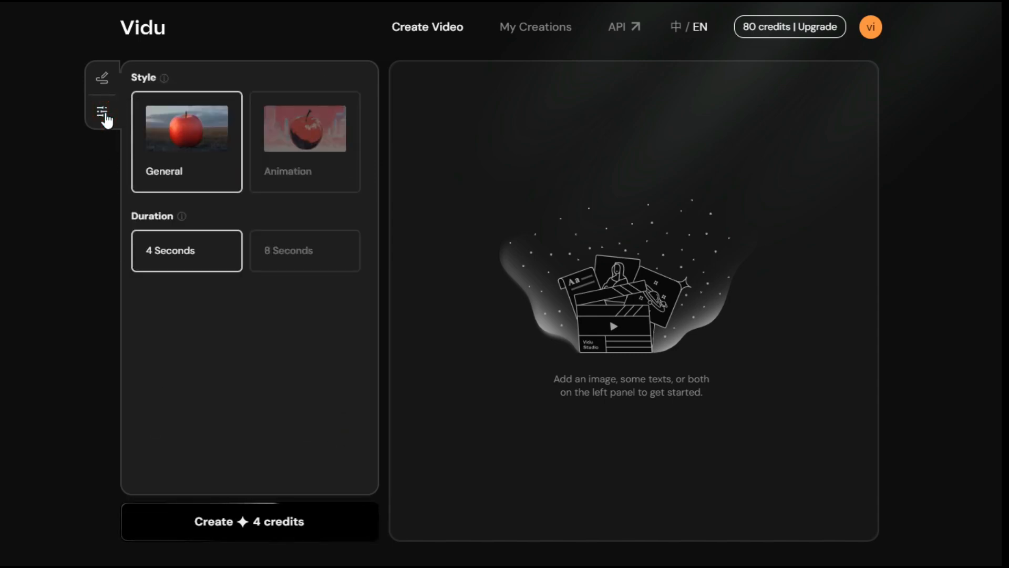
- Try Animation and 8 seconds, then keep General style and 4 seconds after the upgrade notice
{"action": "left_click", "coordinate": [305, 142]}
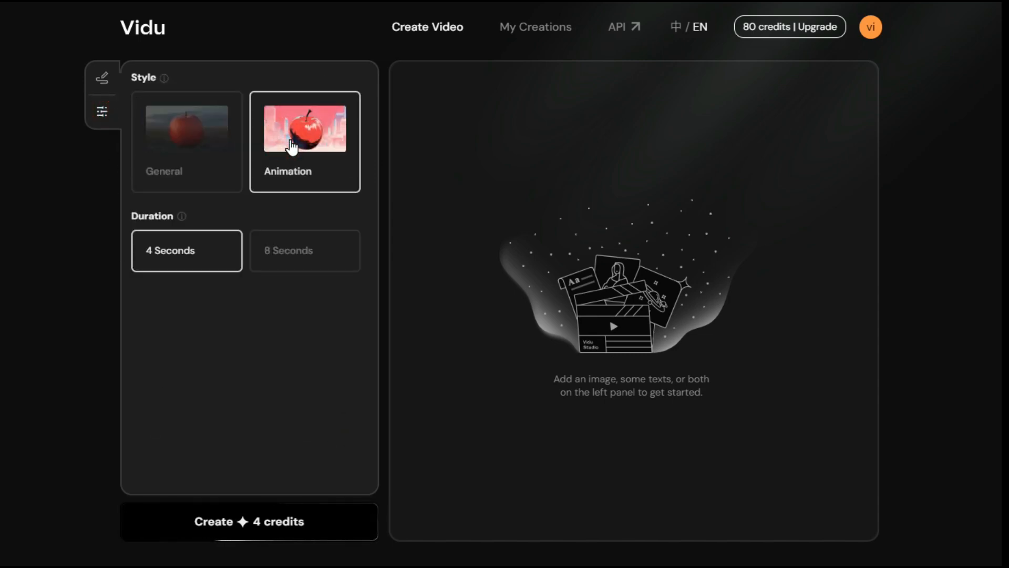
{"action": "left_click", "coordinate": [186, 141]}
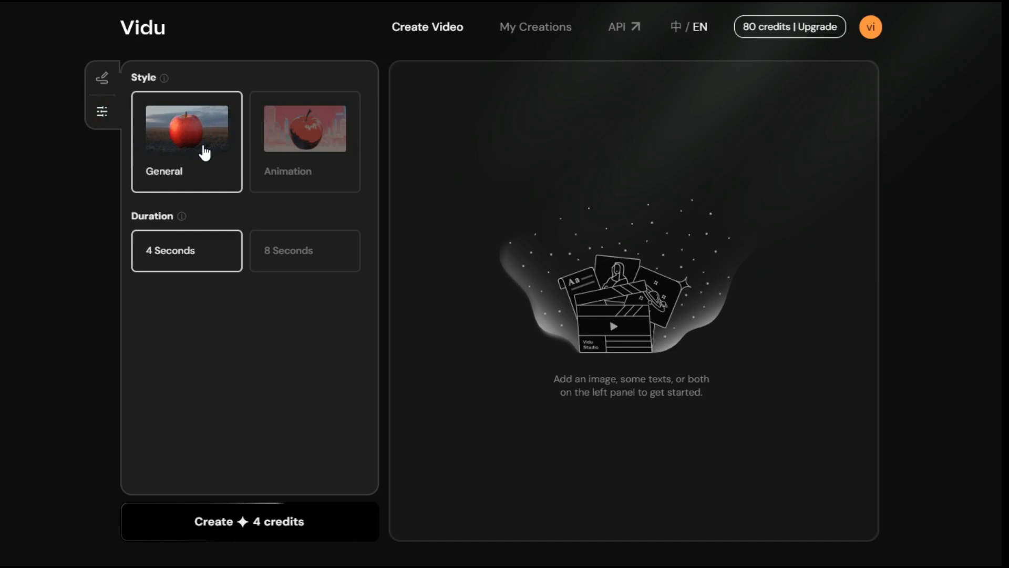
{"action": "mouse_move", "coordinate": [186, 250]}
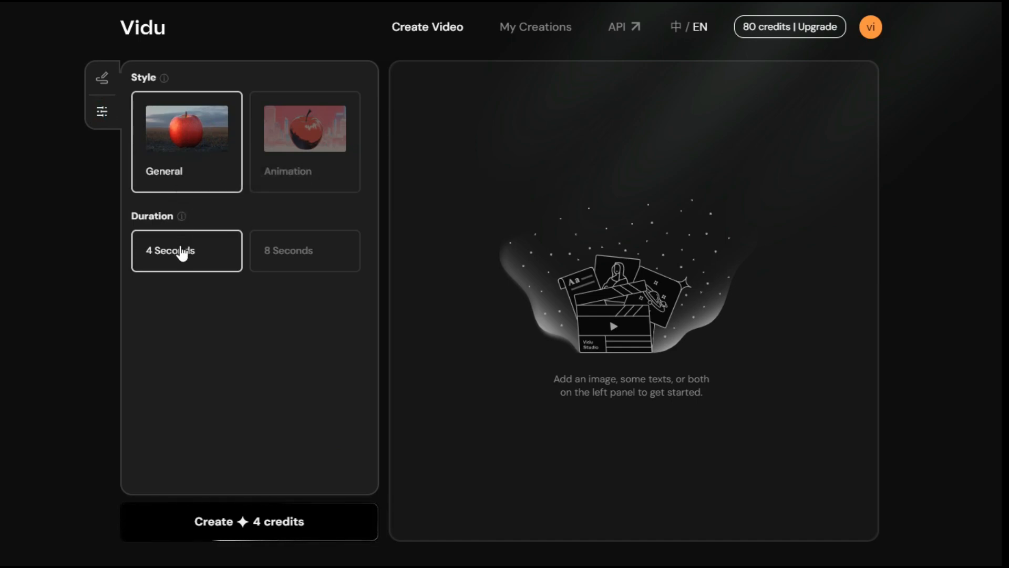
{"action": "left_click", "coordinate": [303, 250]}
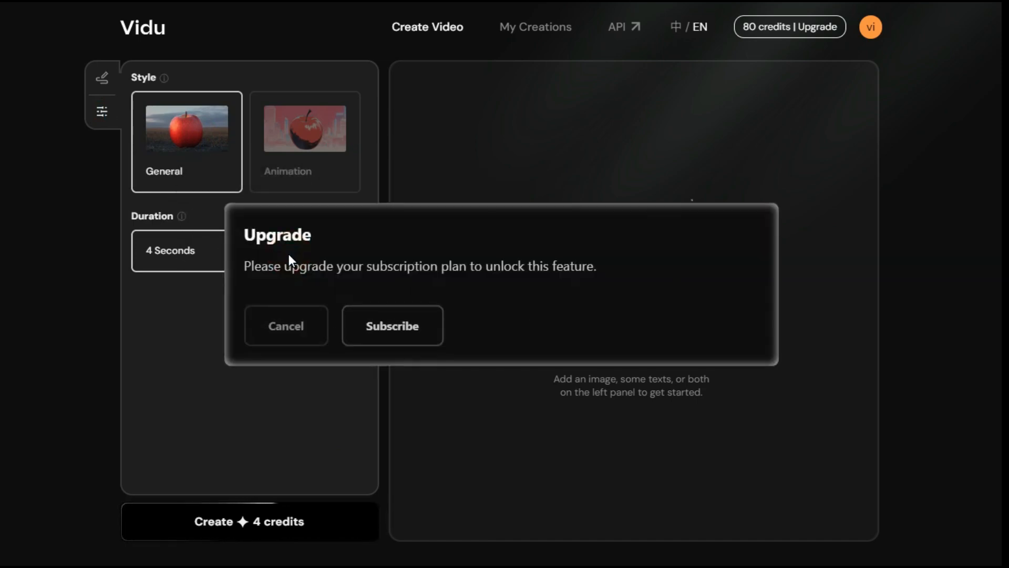
{"action": "mouse_move", "coordinate": [351, 286]}
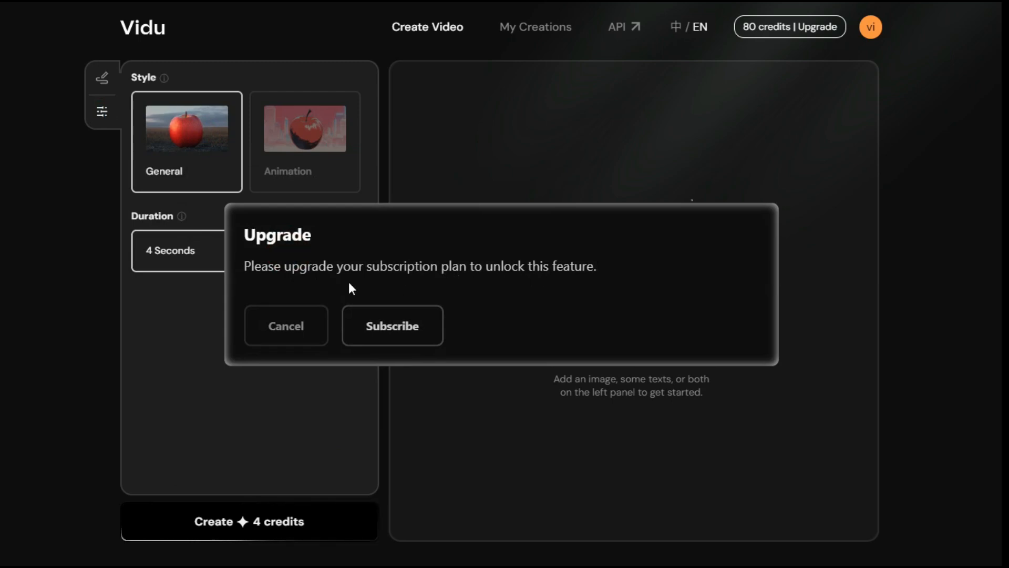
{"action": "left_click", "coordinate": [286, 325]}
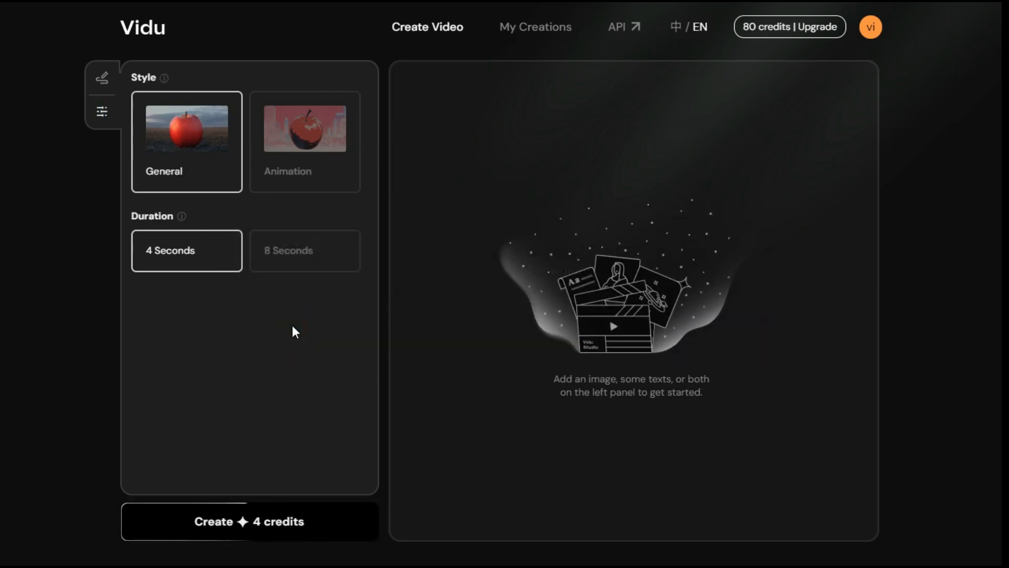
{"action": "left_click", "coordinate": [101, 78]}
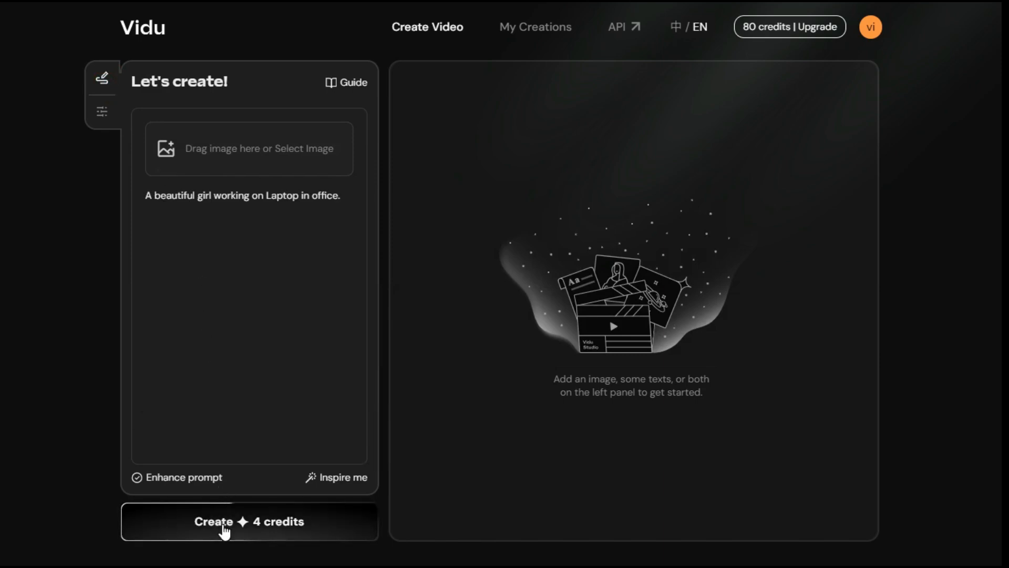
- Generate the 4-second office clip, watch it full screen, and bring up its Upscale options
{"action": "left_click", "coordinate": [248, 522]}
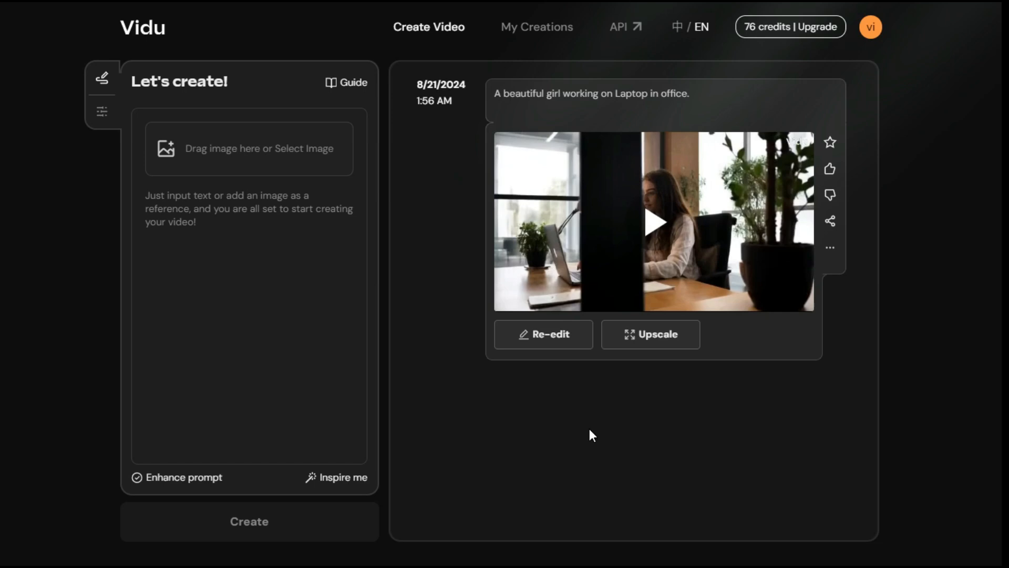
{"action": "mouse_move", "coordinate": [654, 220]}
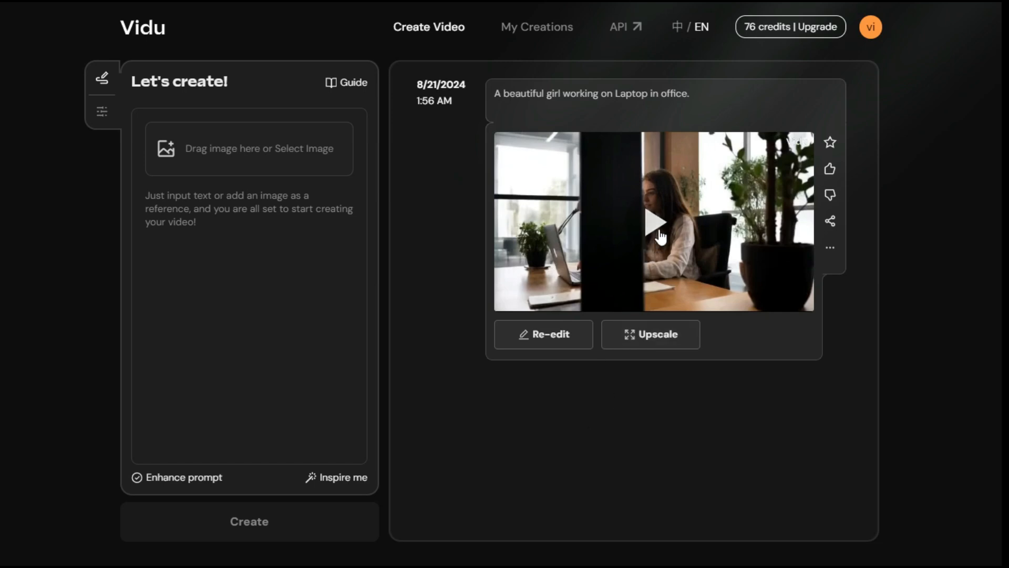
{"action": "left_click", "coordinate": [654, 221]}
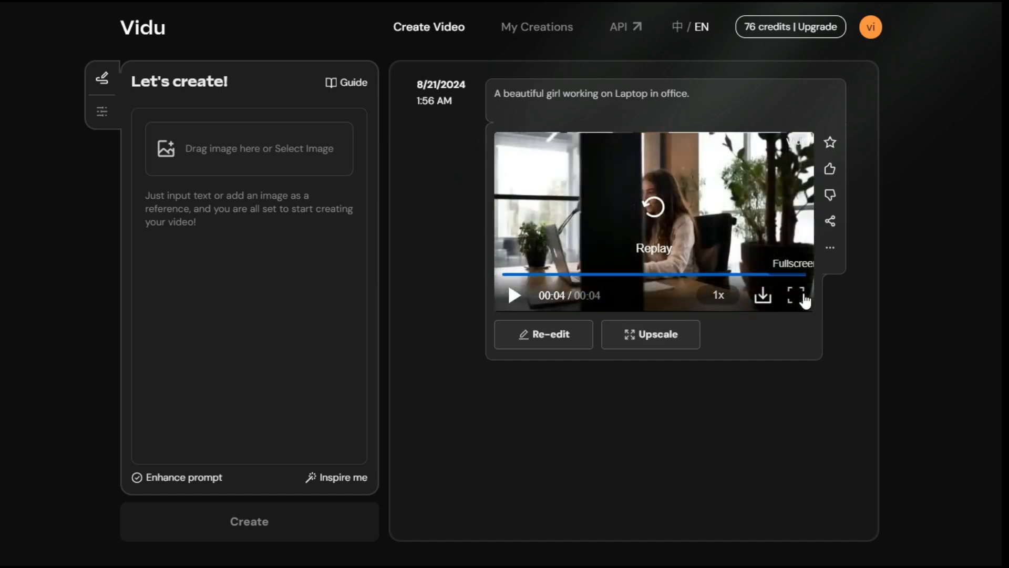
{"action": "left_click", "coordinate": [797, 295]}
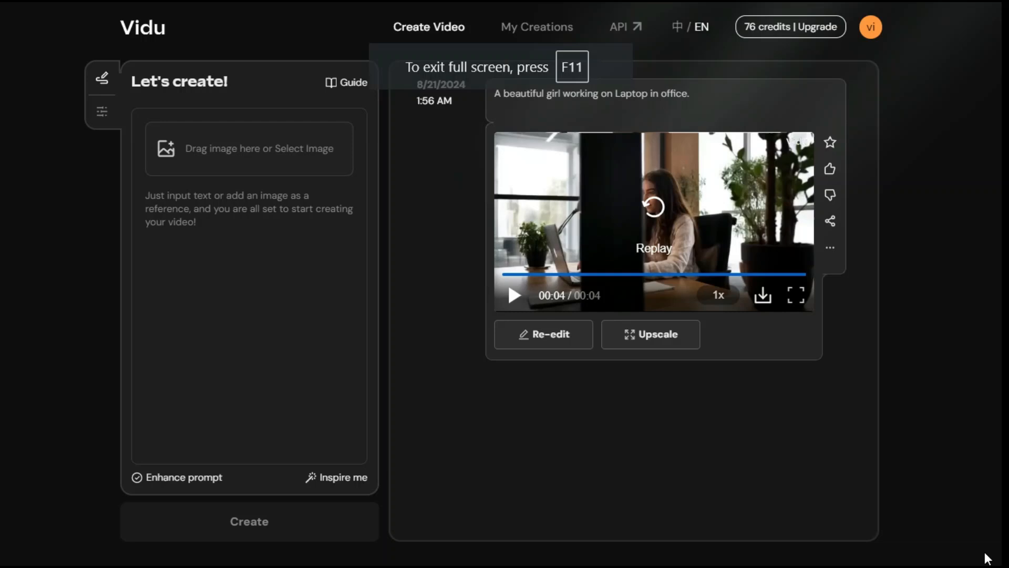
{"action": "mouse_move", "coordinate": [650, 334]}
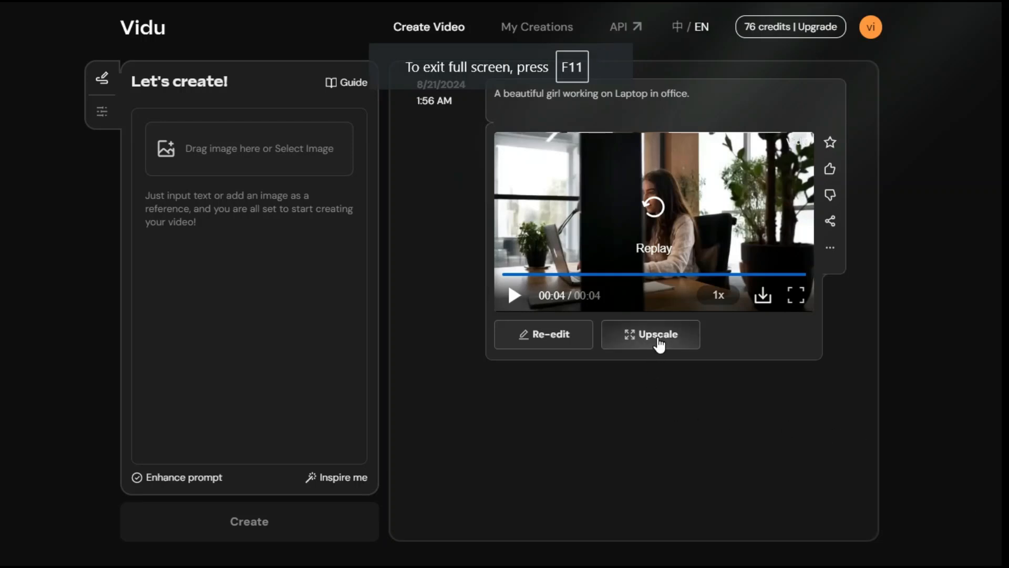
{"action": "left_click", "coordinate": [650, 334]}
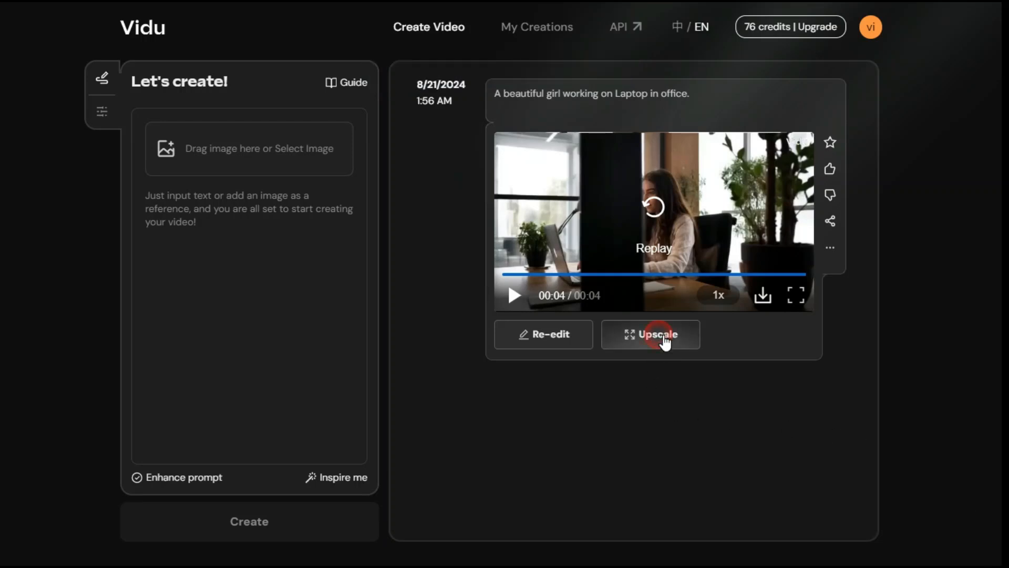
{"action": "left_click", "coordinate": [650, 334]}
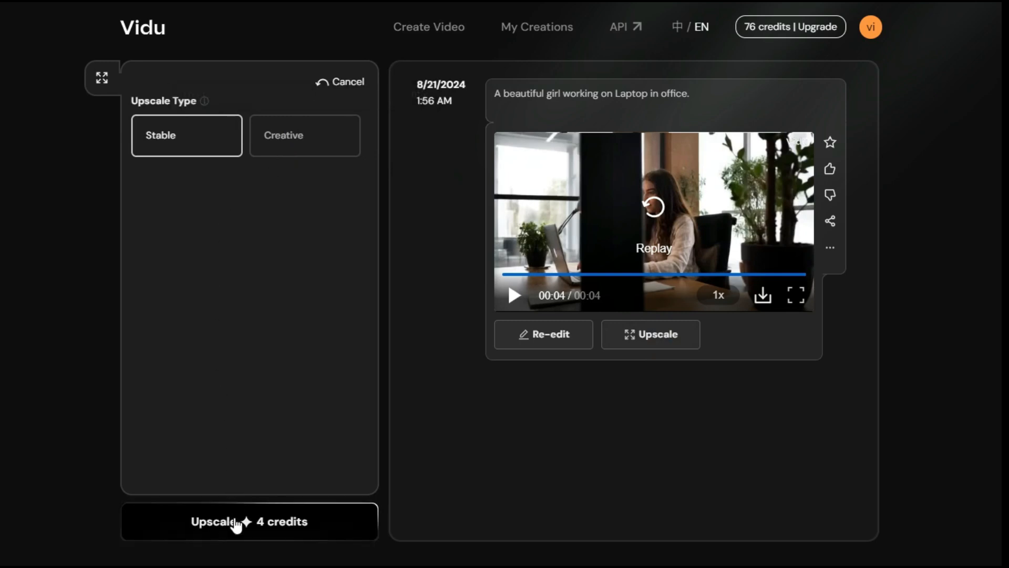
- Upscale the office clip to HD for 4 credits and download the HD version
{"action": "left_click", "coordinate": [249, 522]}
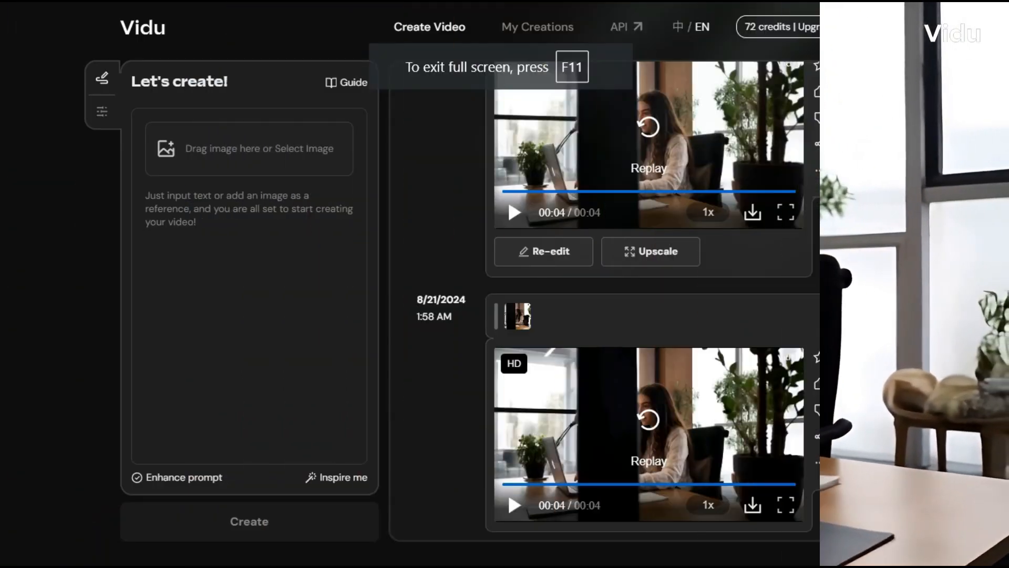
{"action": "left_click", "coordinate": [752, 505]}
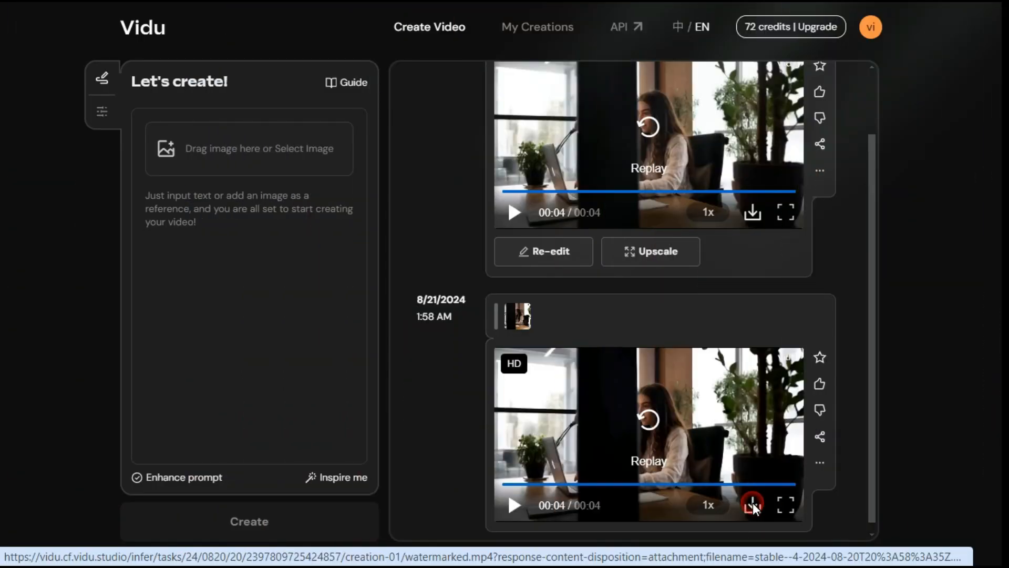
{"action": "left_click", "coordinate": [752, 505]}
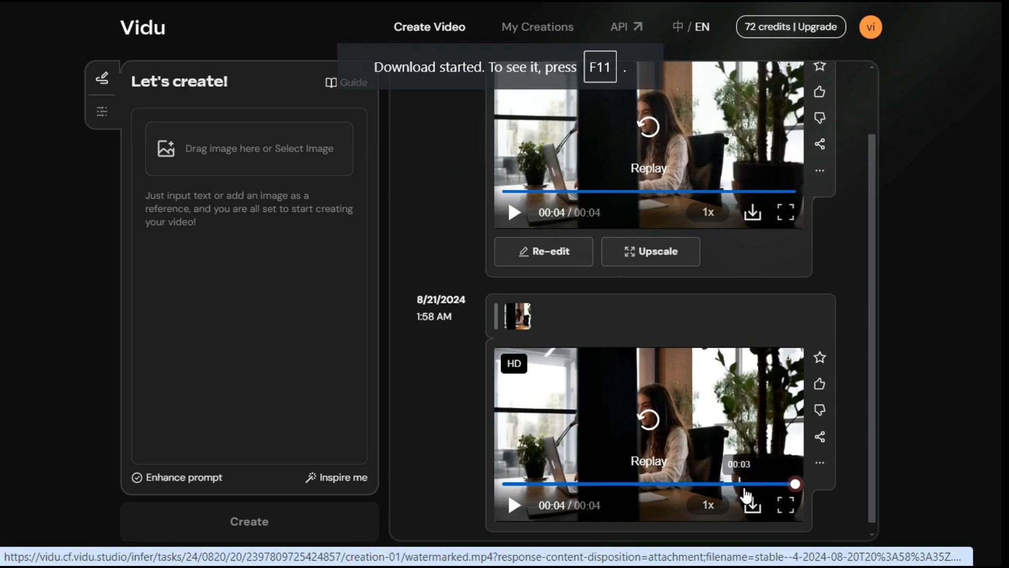
- Re-edit the office prompt with Animation style and generate the animated clip
{"action": "left_click", "coordinate": [543, 251]}
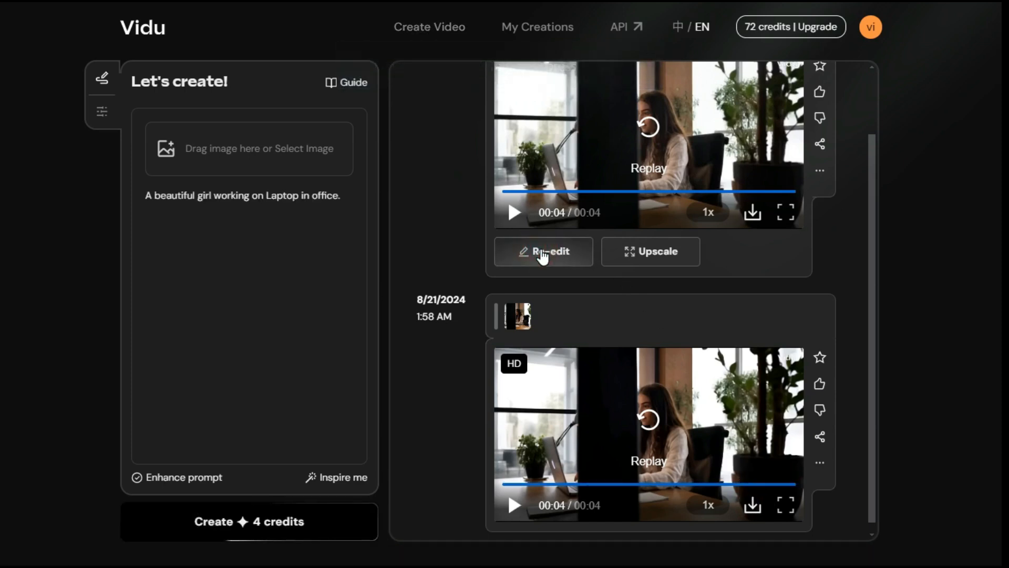
{"action": "mouse_move", "coordinate": [119, 116]}
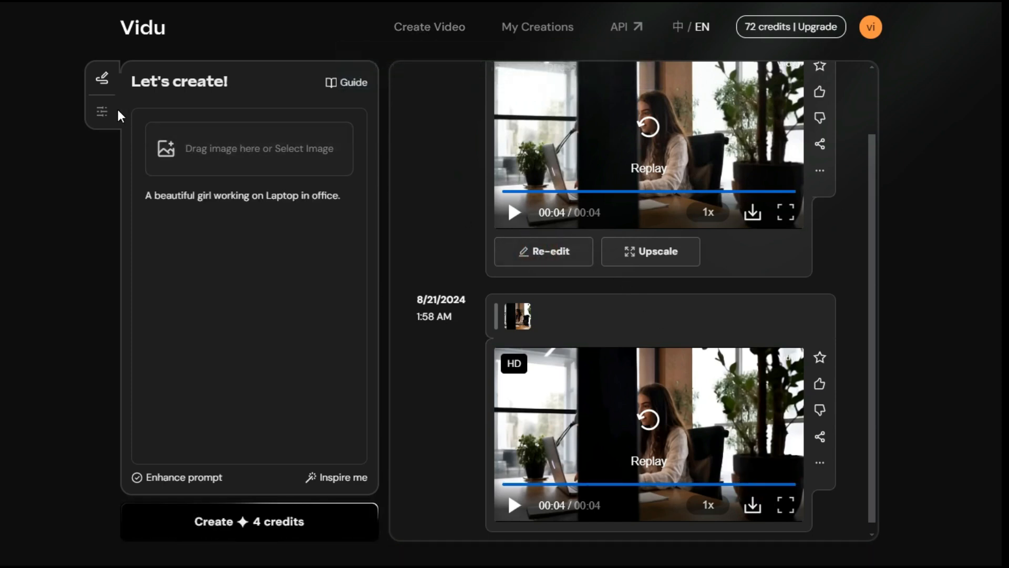
{"action": "left_click", "coordinate": [103, 112]}
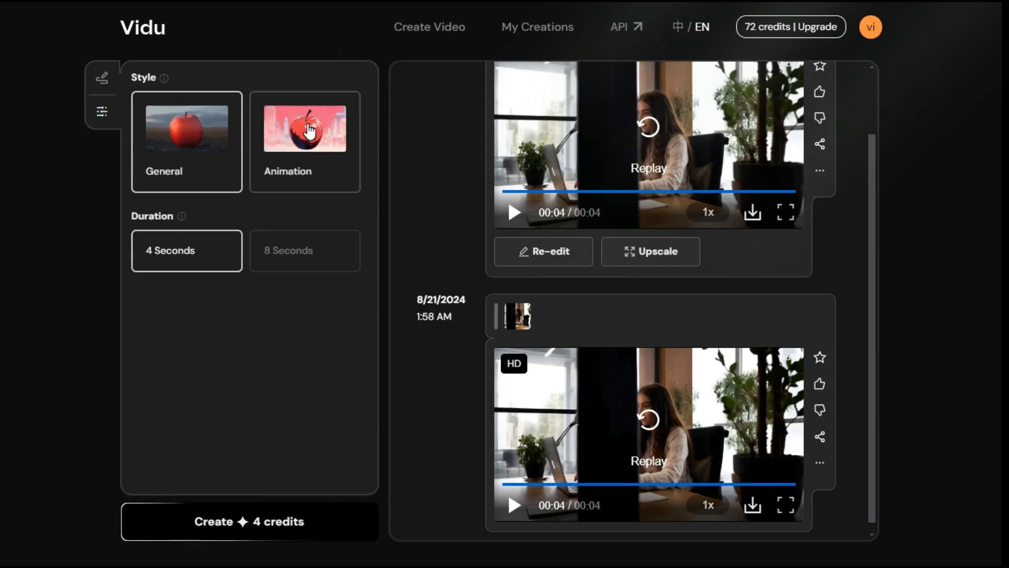
{"action": "left_click", "coordinate": [304, 140]}
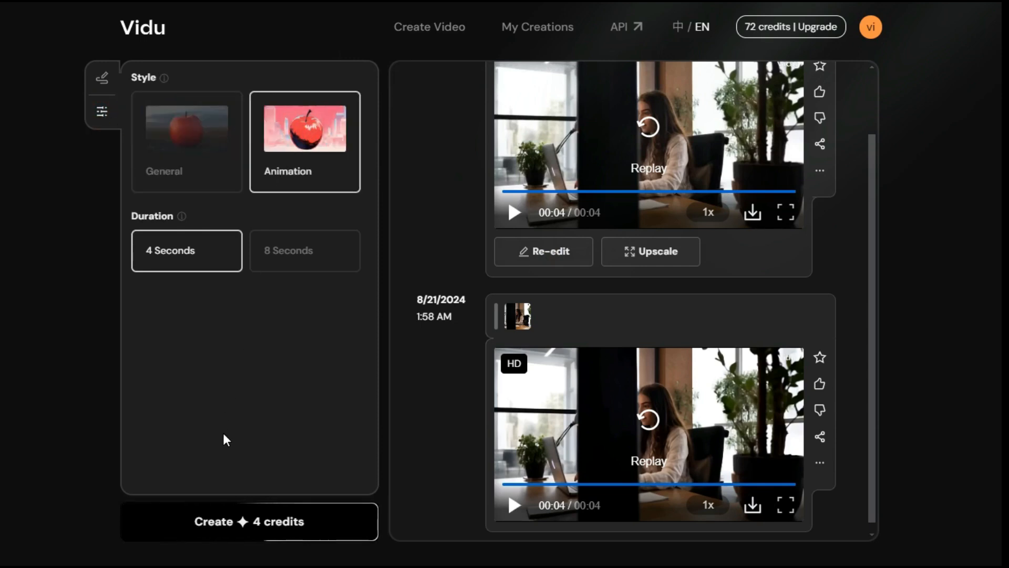
{"action": "left_click", "coordinate": [249, 522]}
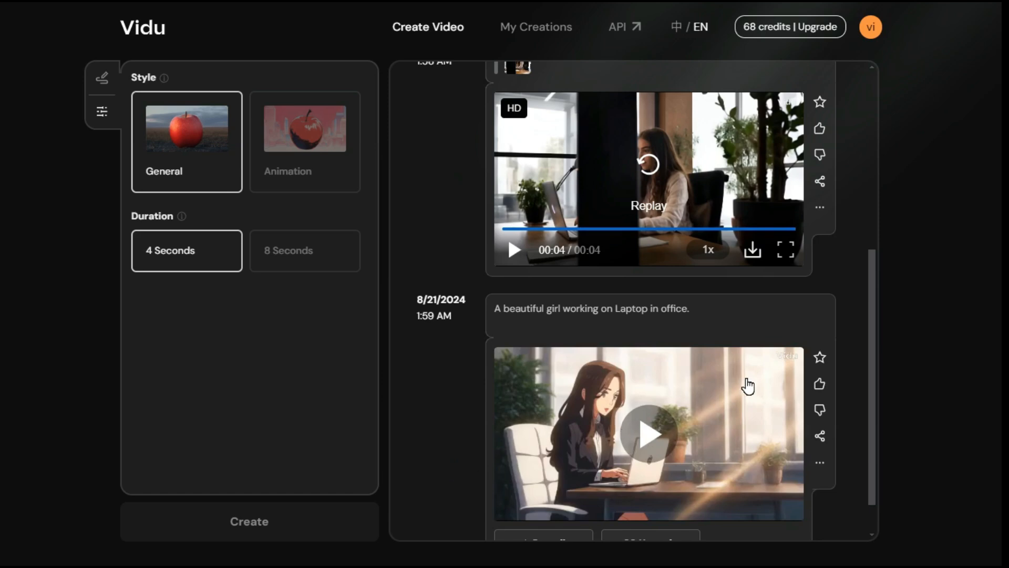
{"action": "scroll", "scroll_direction": "down", "scroll_amount": 3}
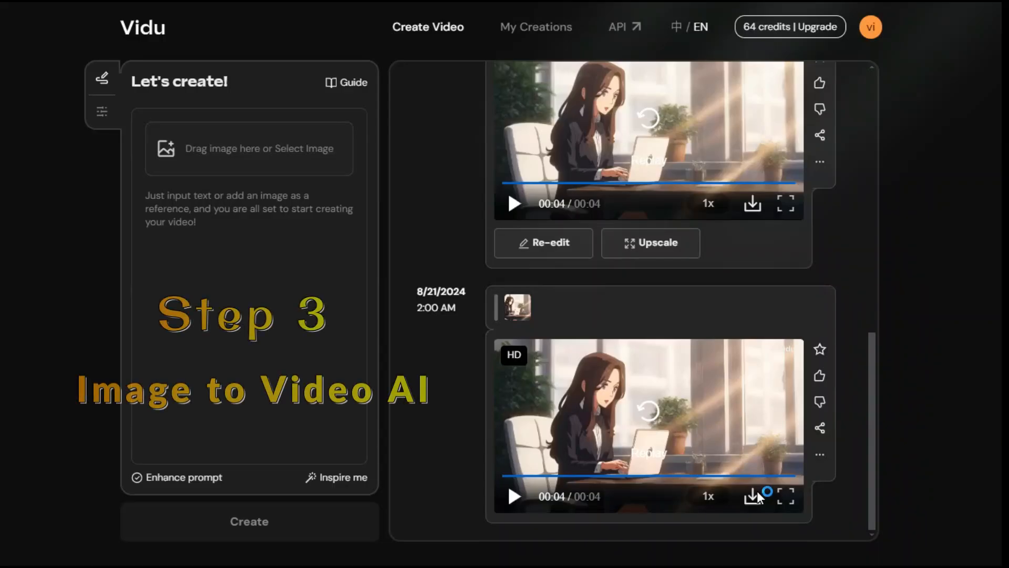
{"action": "mouse_move", "coordinate": [681, 436]}
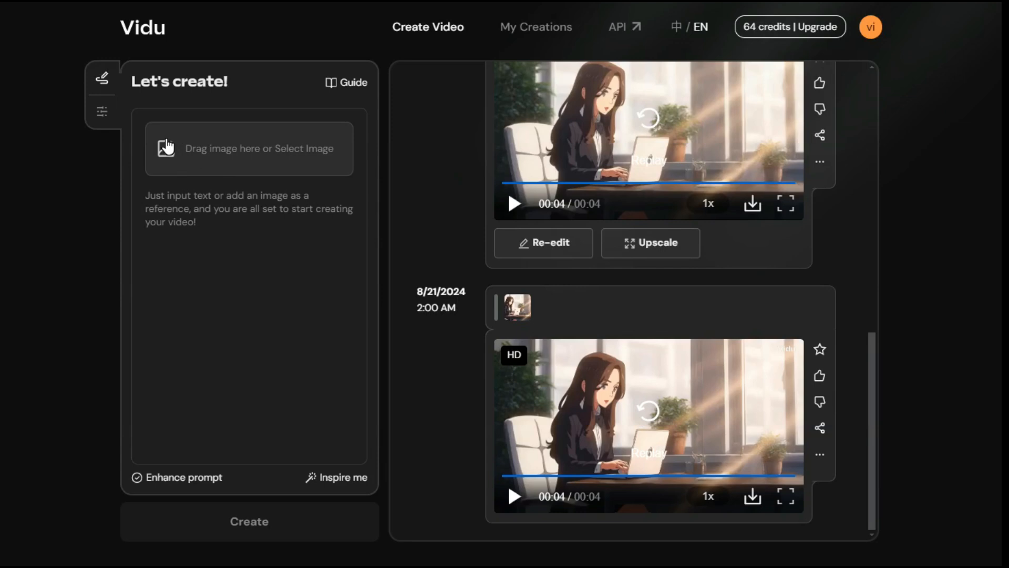
- Upload SRK 1.png as the first frame of a new image-to-video clip
{"action": "left_click", "coordinate": [249, 148]}
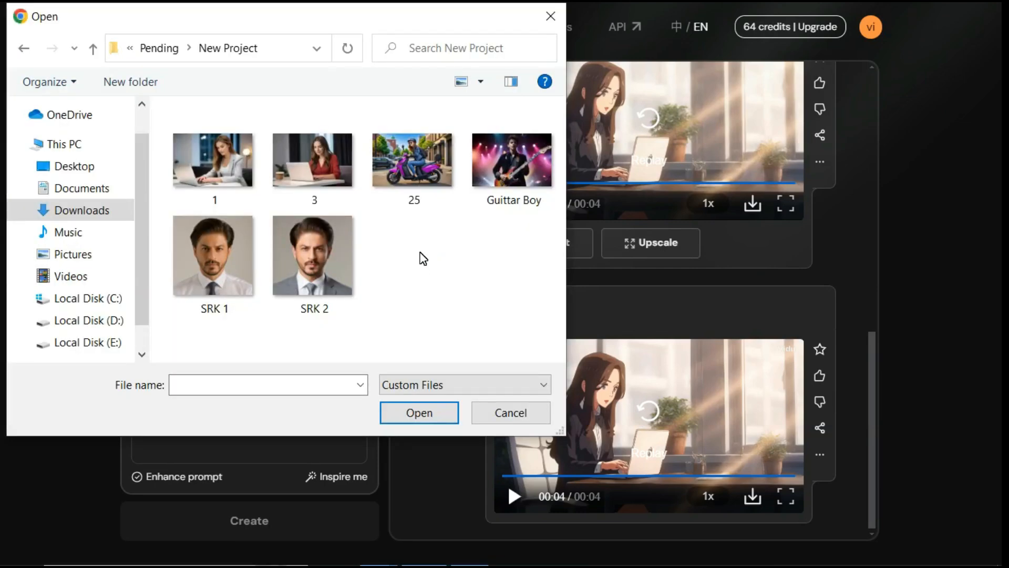
{"action": "left_click", "coordinate": [418, 413]}
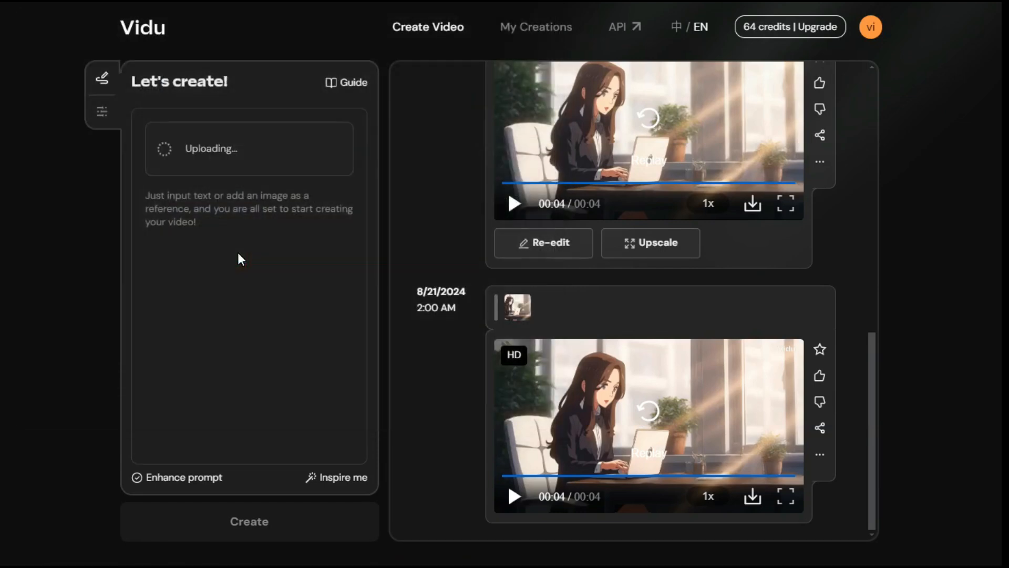
{"action": "left_click", "coordinate": [248, 521]}
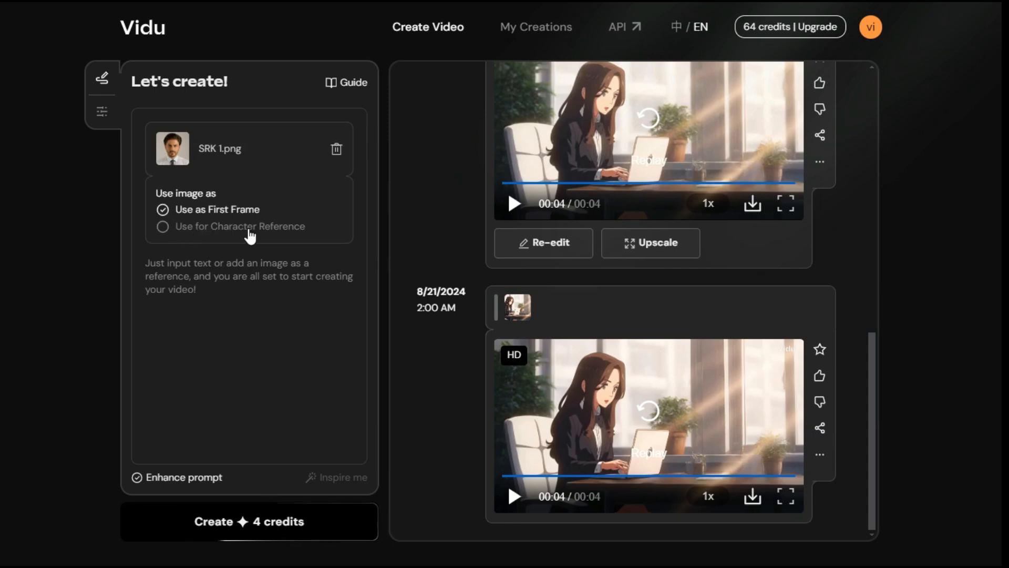
{"action": "mouse_move", "coordinate": [298, 233]}
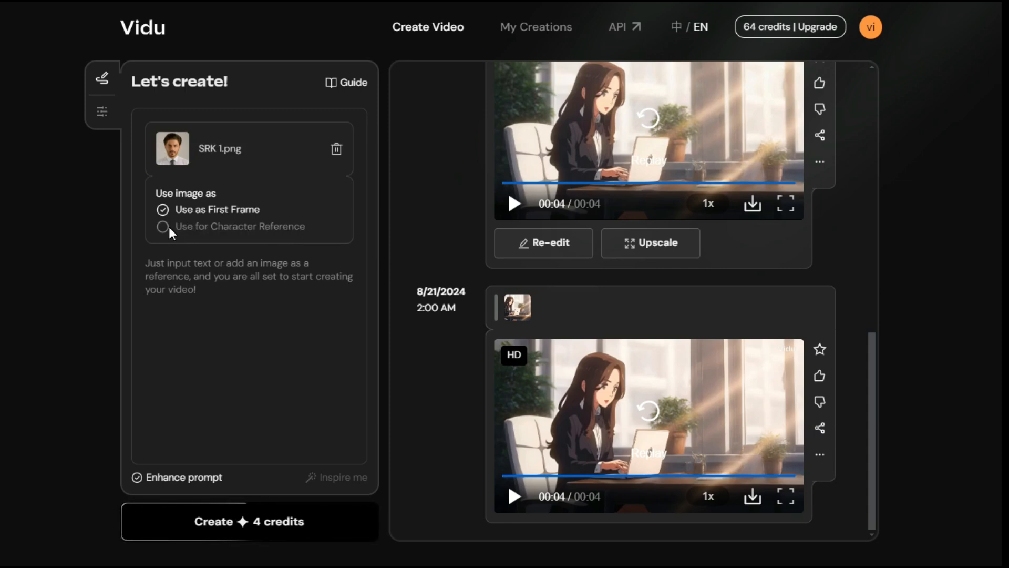
- Use the portrait as character reference, generate 'Handsome guy talking', and watch it full screen
{"action": "left_click", "coordinate": [163, 226]}
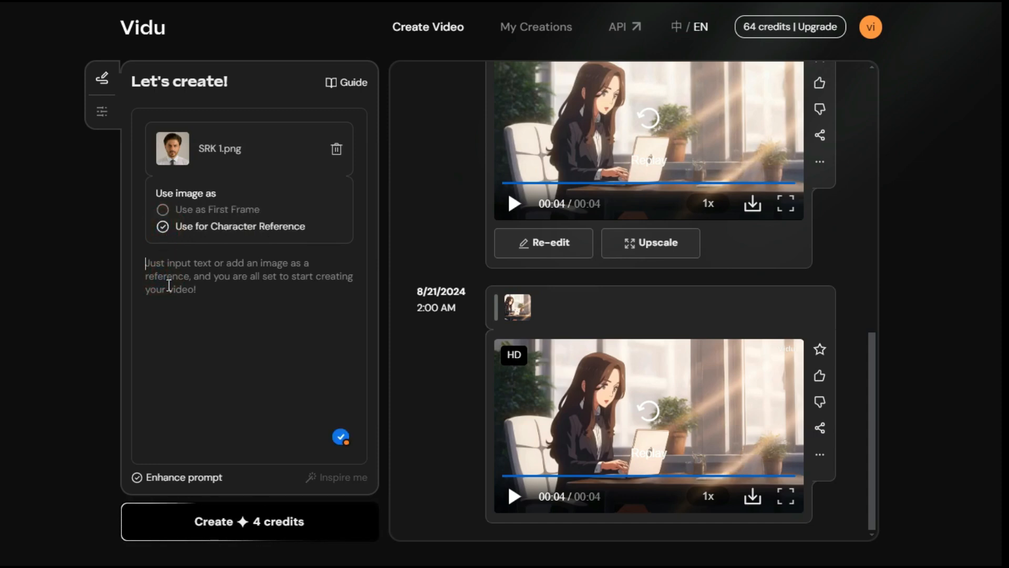
{"action": "type", "text": "Handsome guy talking"}
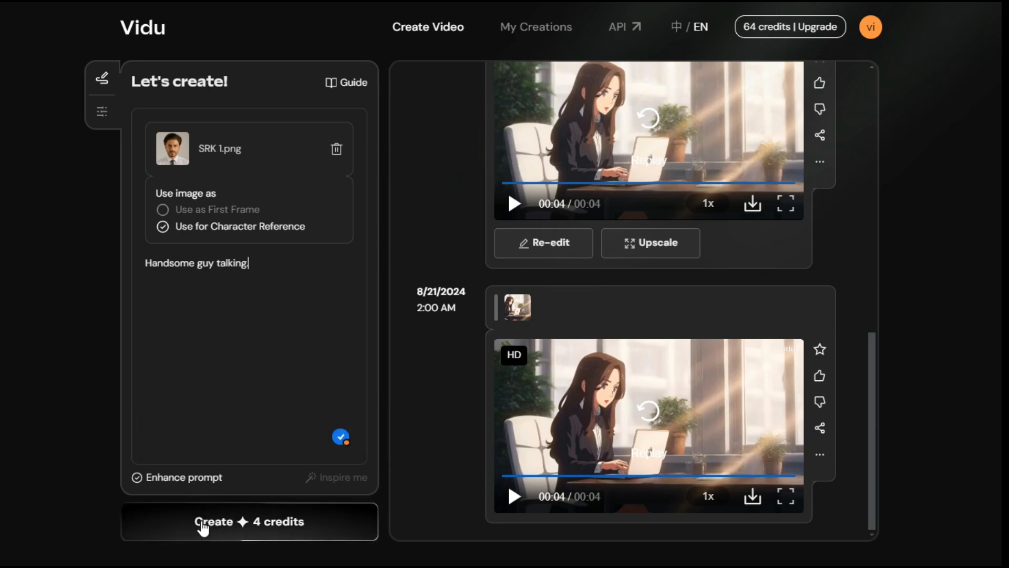
{"action": "left_click", "coordinate": [249, 521]}
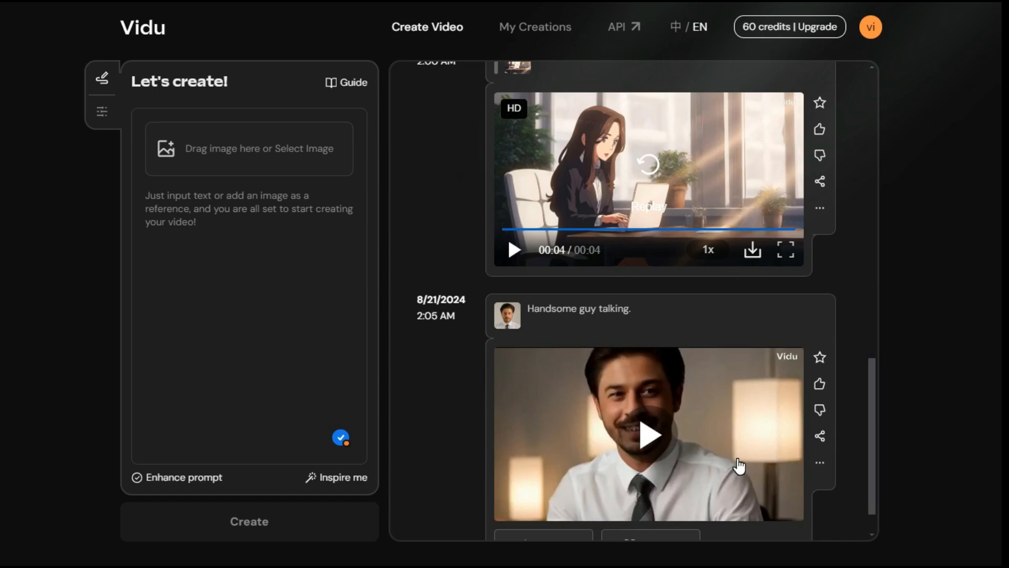
{"action": "left_click", "coordinate": [648, 434]}
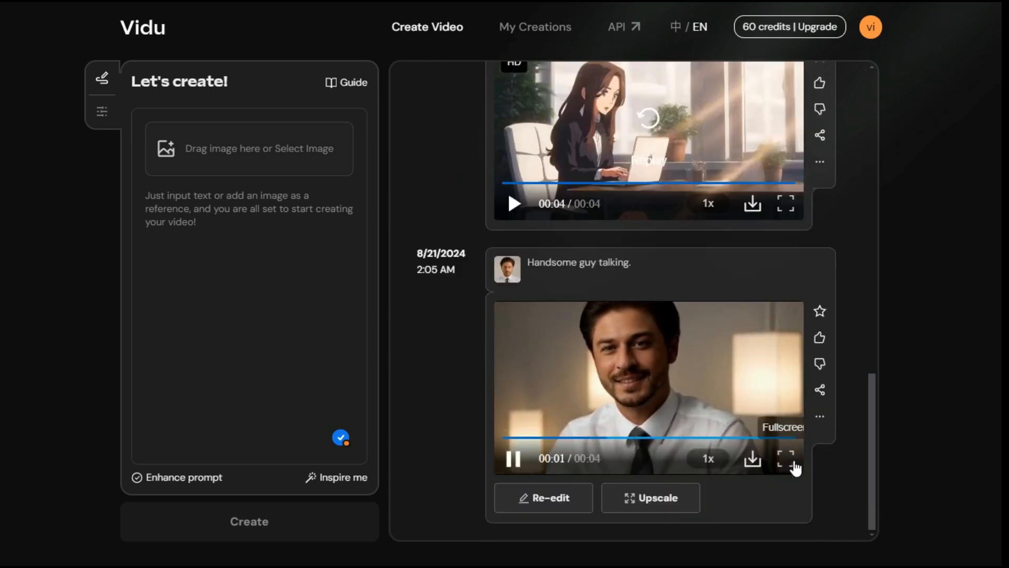
{"action": "left_click", "coordinate": [785, 458]}
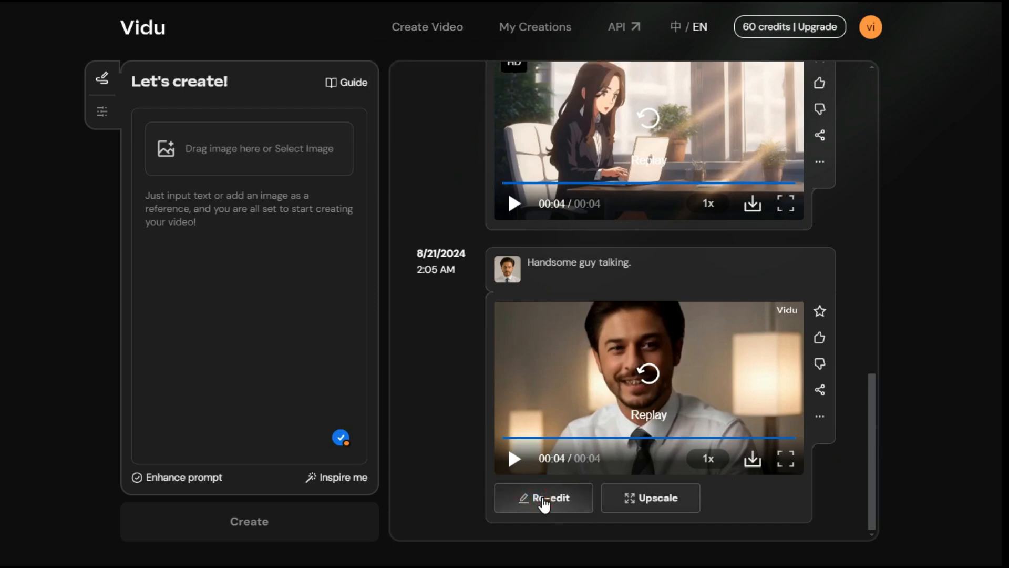
- Re-edit and regenerate the portrait clip, then bring up the image picker for another photo
{"action": "left_click", "coordinate": [543, 498]}
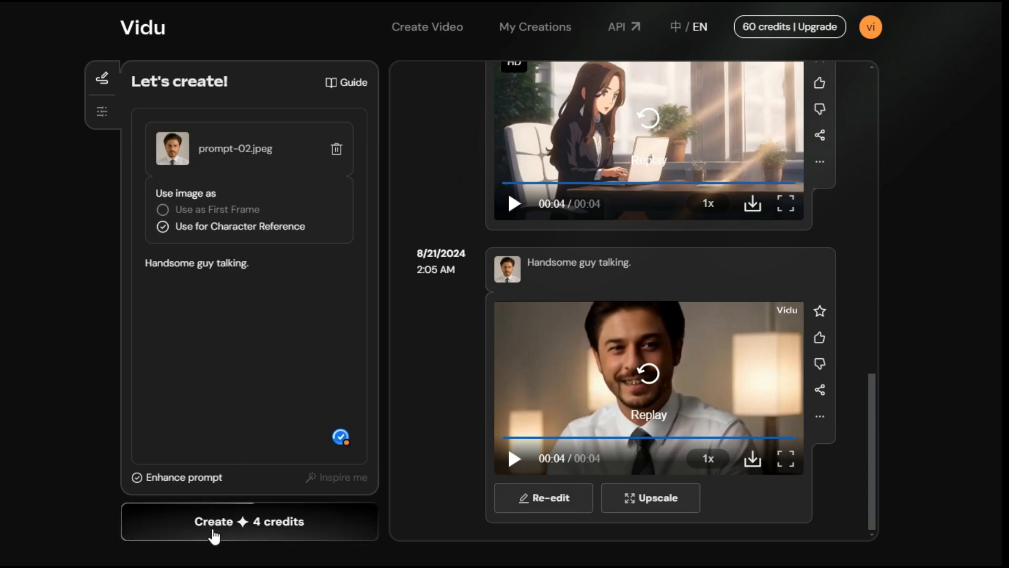
{"action": "left_click", "coordinate": [249, 522]}
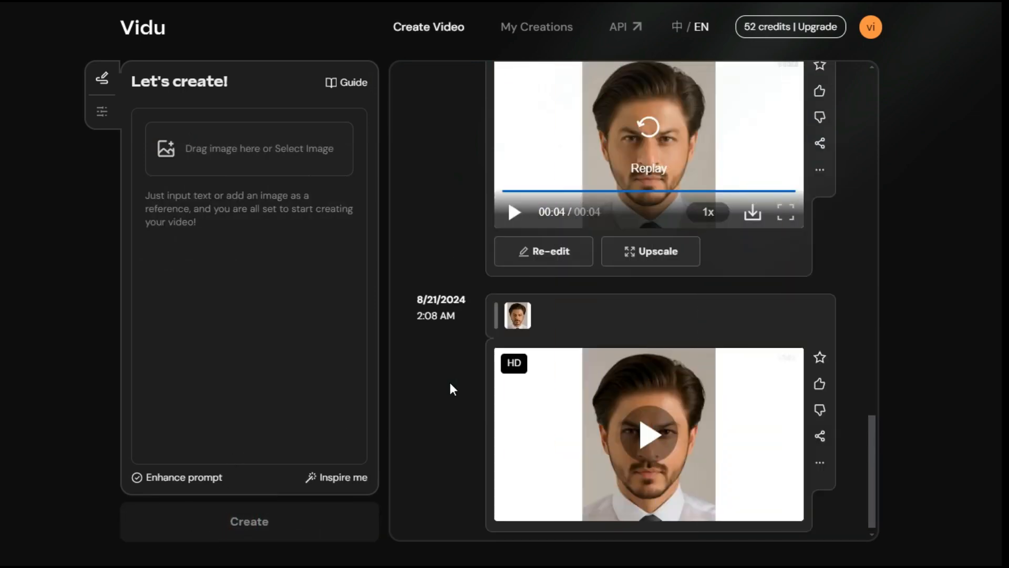
{"action": "left_click", "coordinate": [648, 435]}
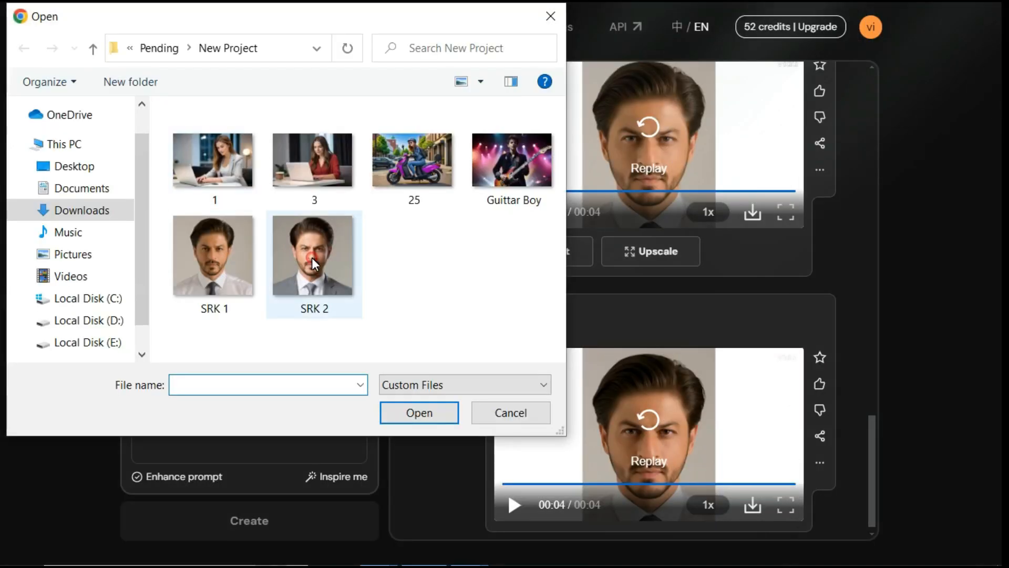
- Upload SRK 2.png as the first frame and generate its clip for 4 credits
{"action": "double_click", "coordinate": [313, 254]}
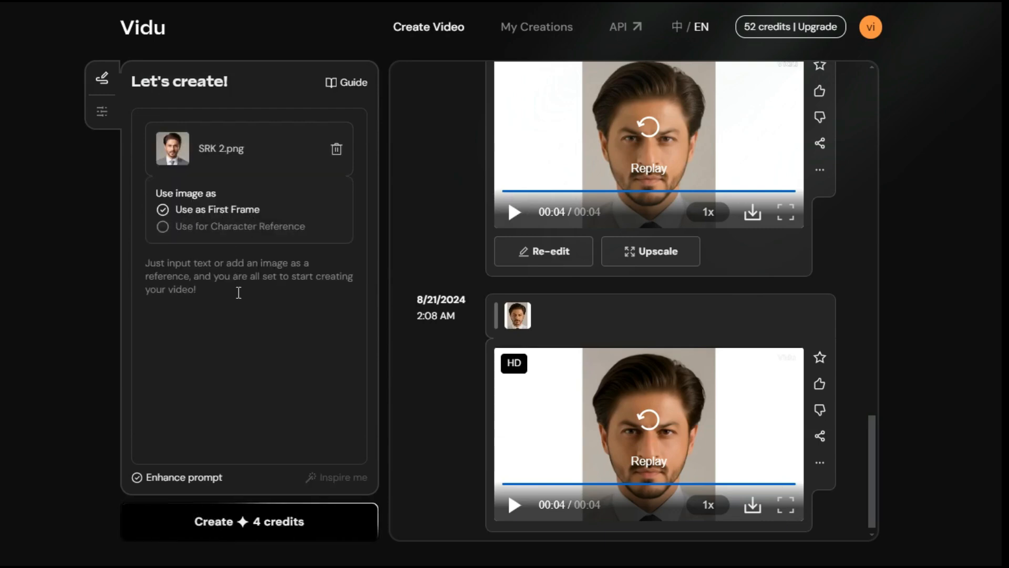
{"action": "left_click", "coordinate": [248, 521]}
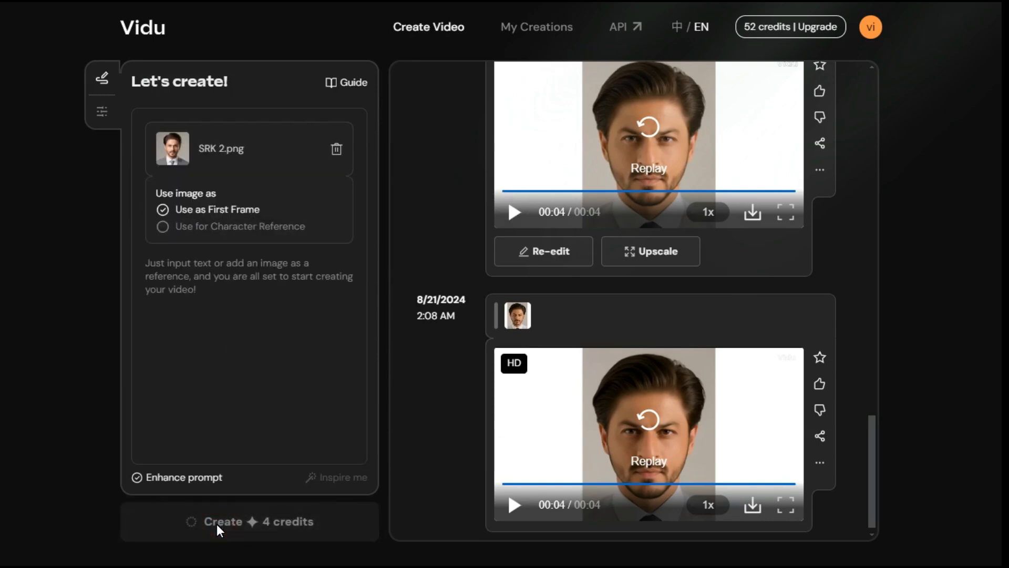
{"action": "left_click", "coordinate": [248, 521]}
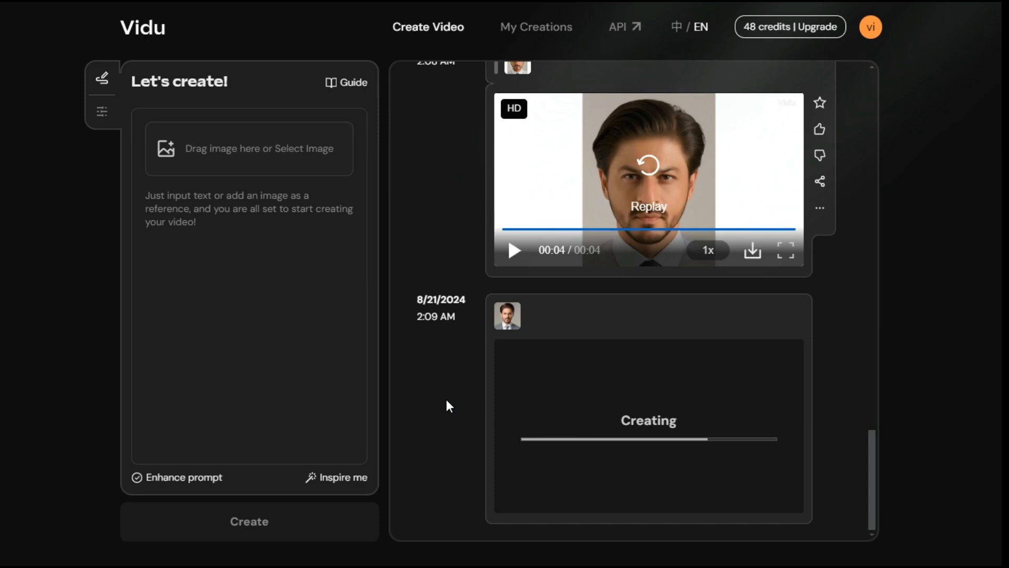